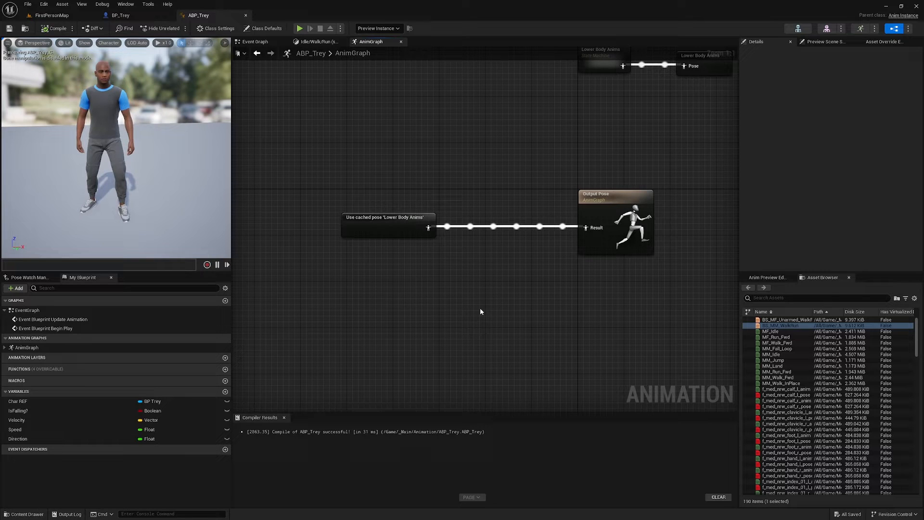
mouse_move(406, 379)
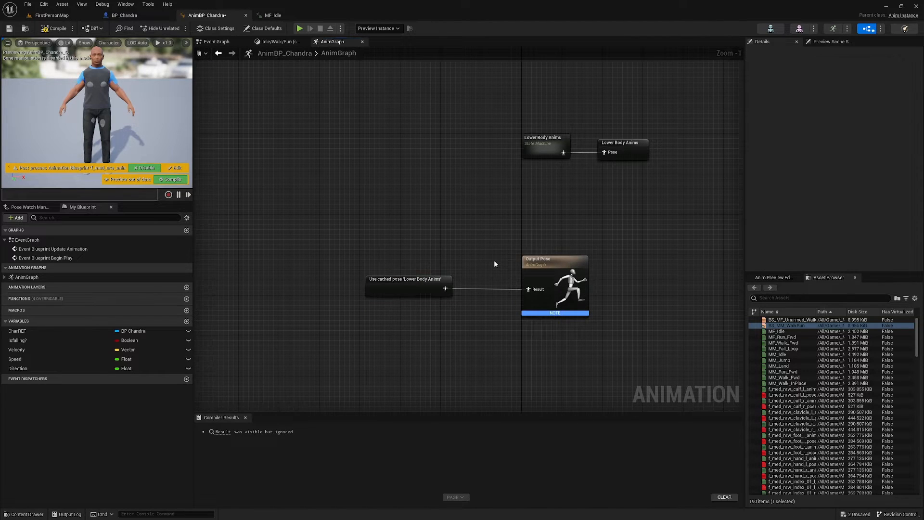
mouse_move(432, 149)
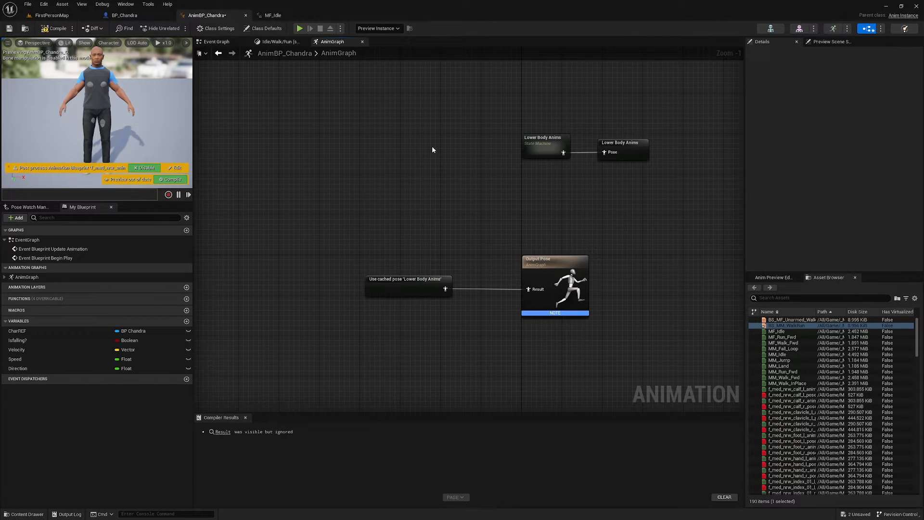
mouse_move(507, 253)
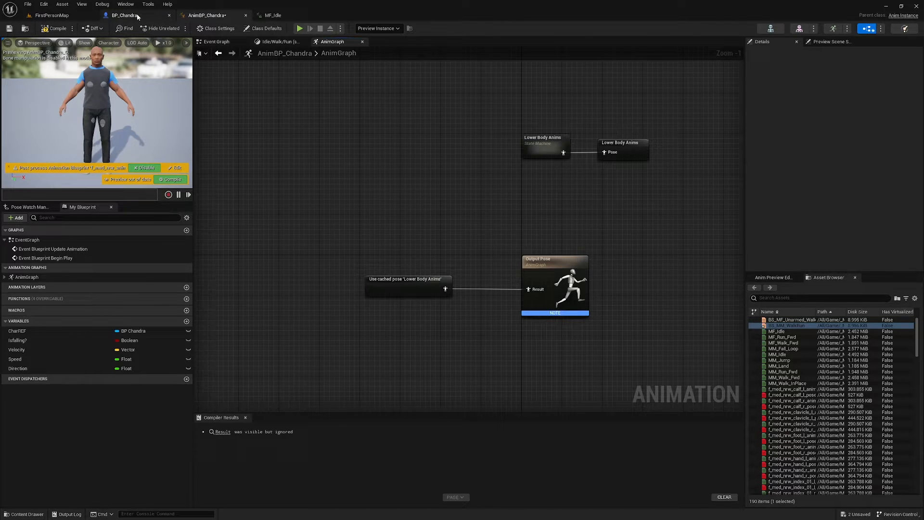
Step: Show BP_Chandra's Camera Input block feeding look input into controller yaw and pitch
click(124, 15)
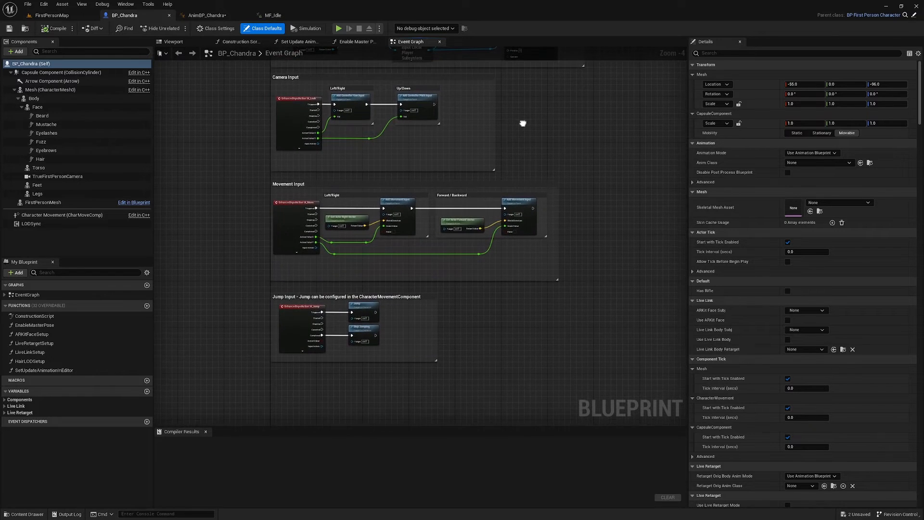
click(330, 83)
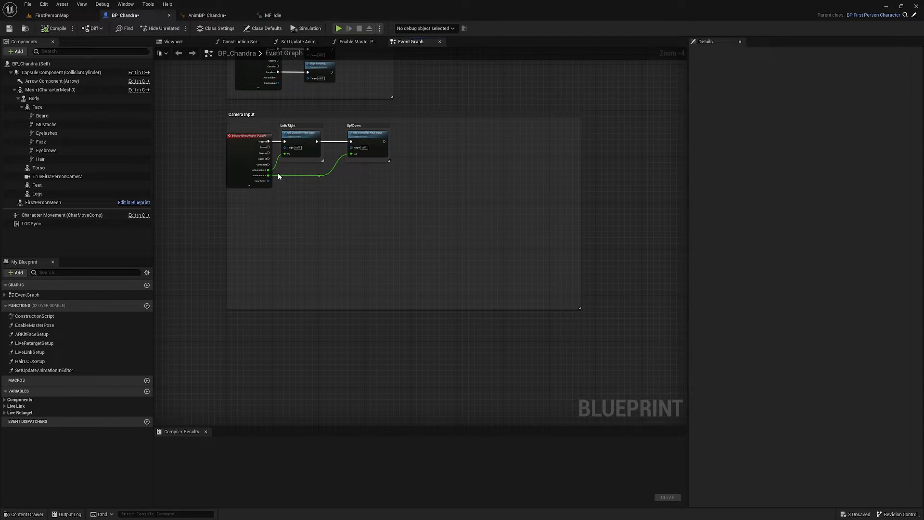
scroll(up, 3)
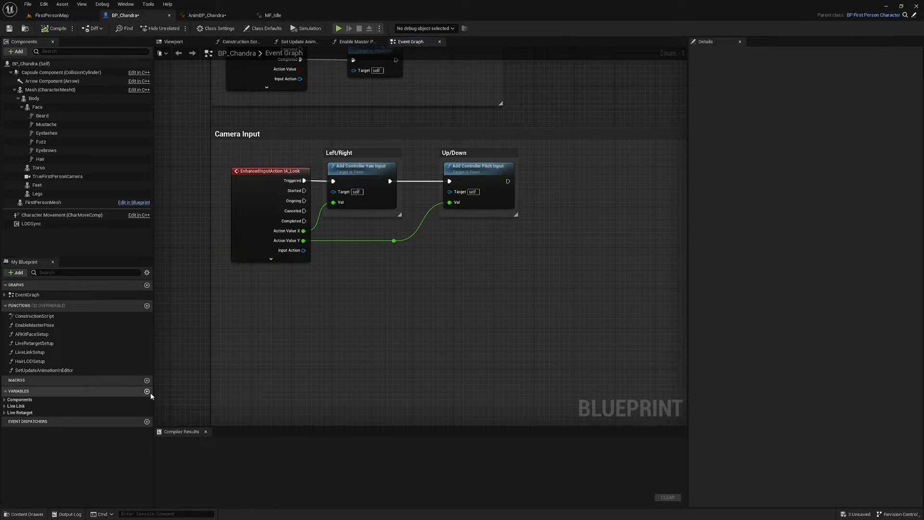
Step: Create a float variable named Pitch and set it after Add Controller Pitch Input
click(146, 391)
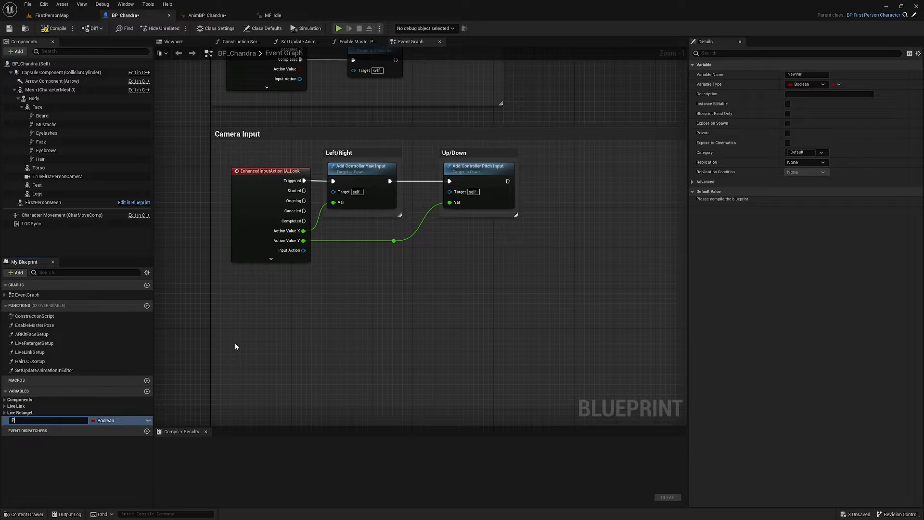
text(Pitch)
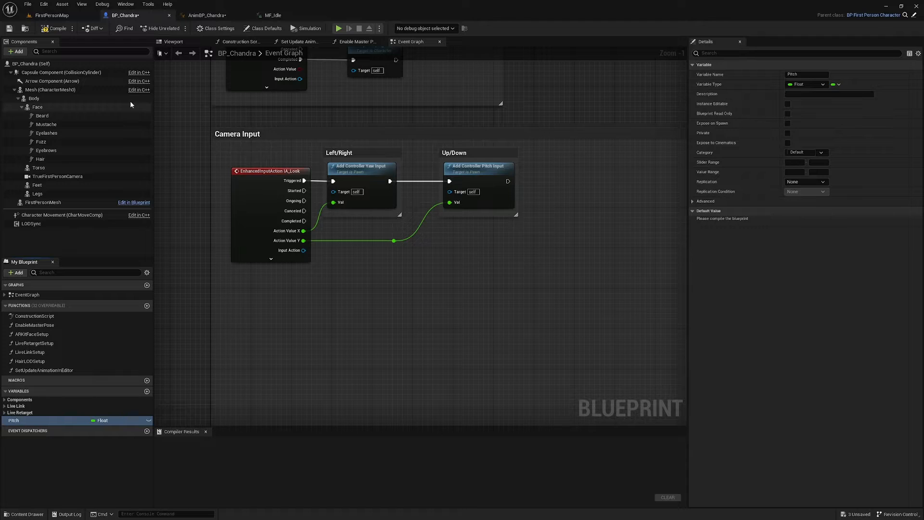
click(53, 28)
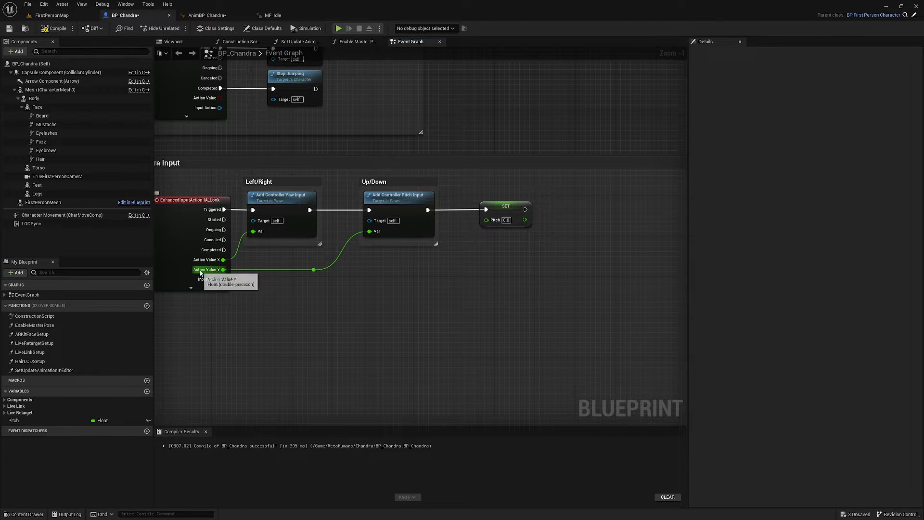
mouse_move(332, 277)
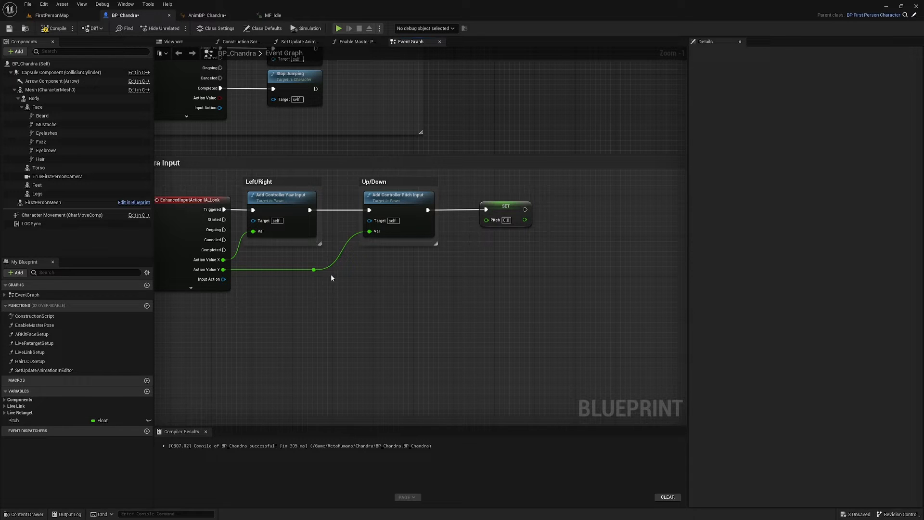
mouse_move(279, 317)
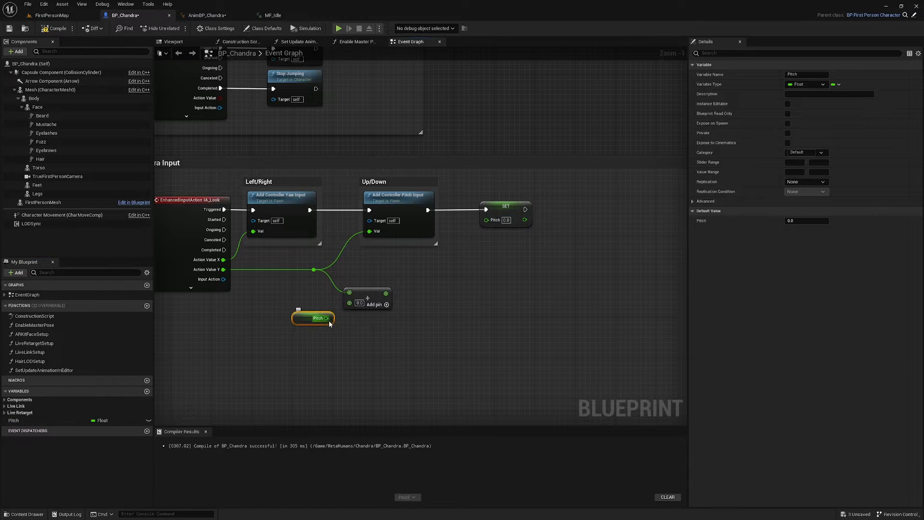
mouse_move(312, 318)
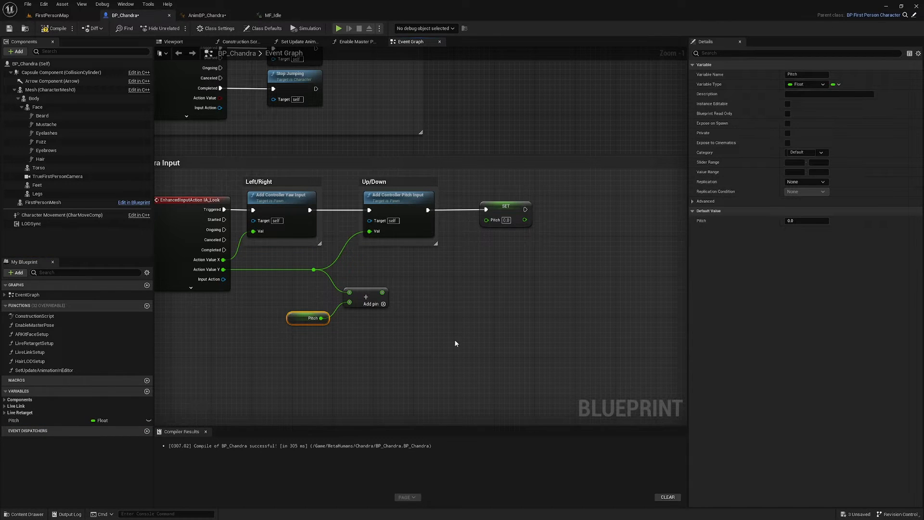
mouse_move(382, 293)
text(clamp)
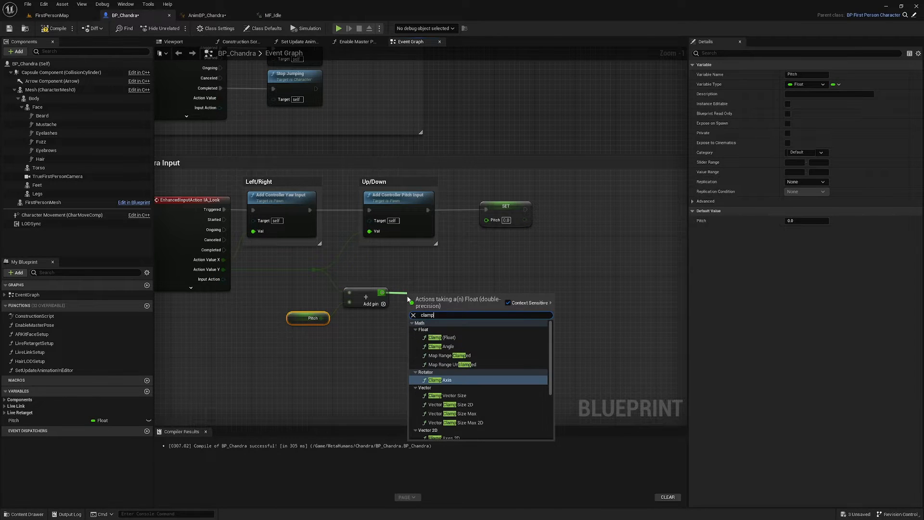
Step: Clamp the summed pitch with Clamp (Float) Min -10 Max 10 before SET Pitch
click(435, 337)
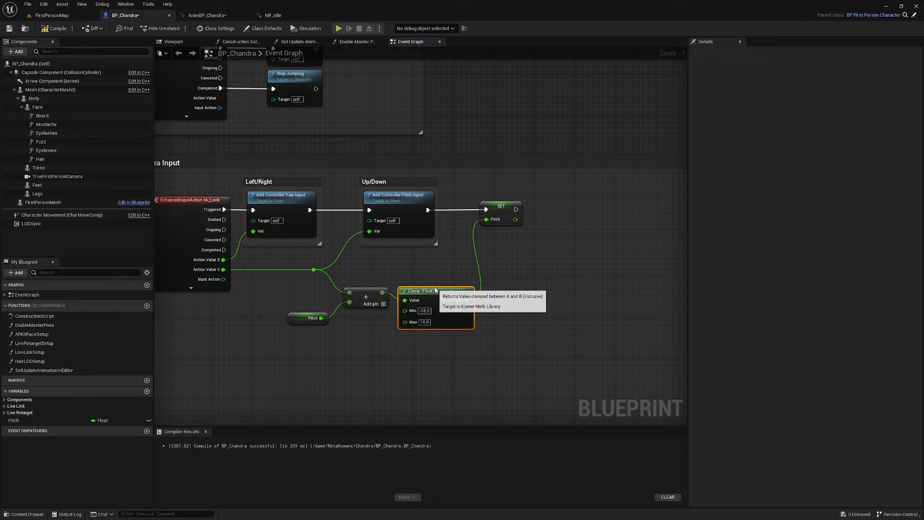
mouse_move(501, 205)
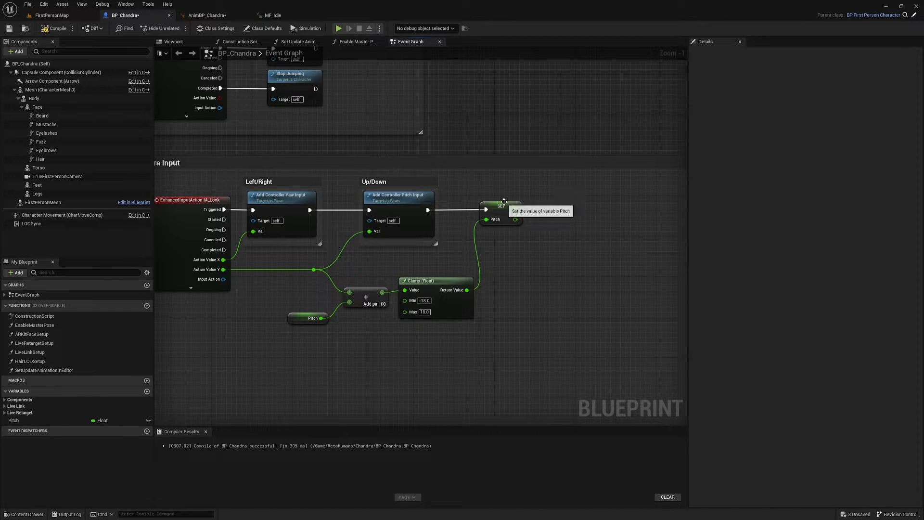
click(519, 206)
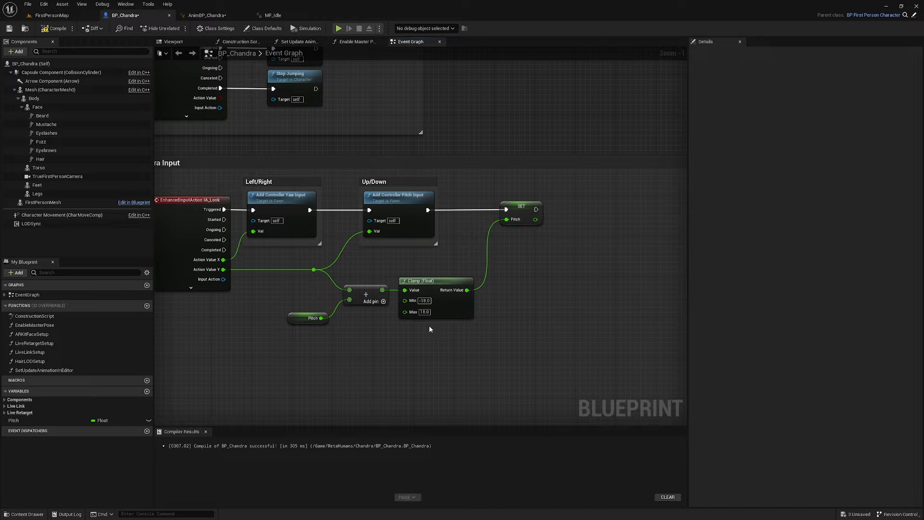
mouse_move(413, 300)
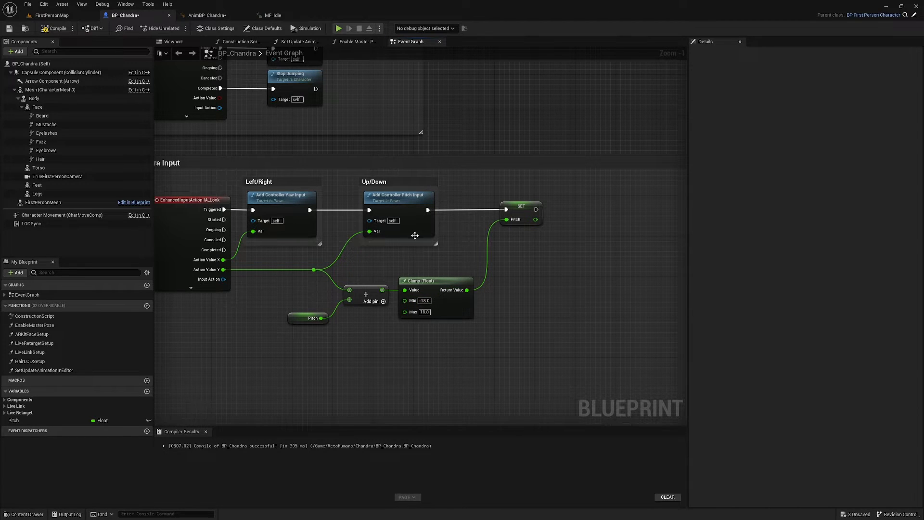
click(209, 15)
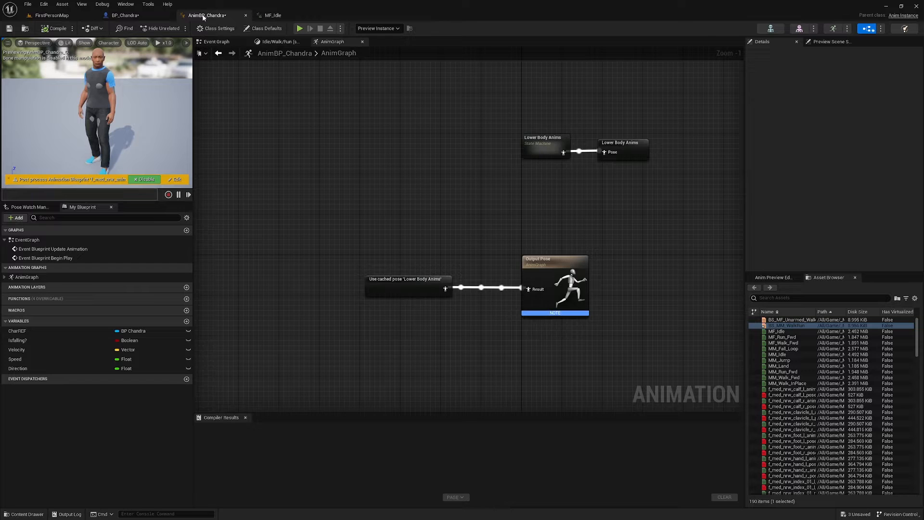
Step: Add a Get Pitch node from Char REF in AnimBP_Chandra's event graph
click(216, 41)
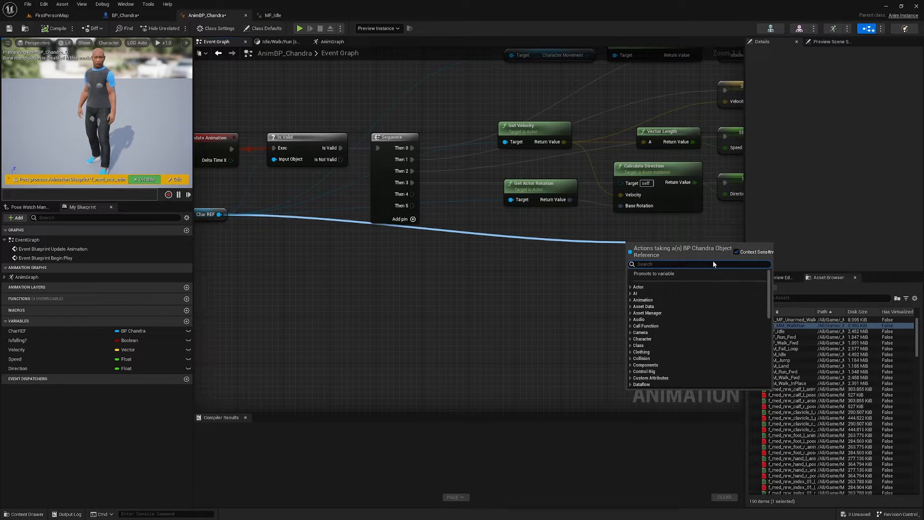
text(get plut)
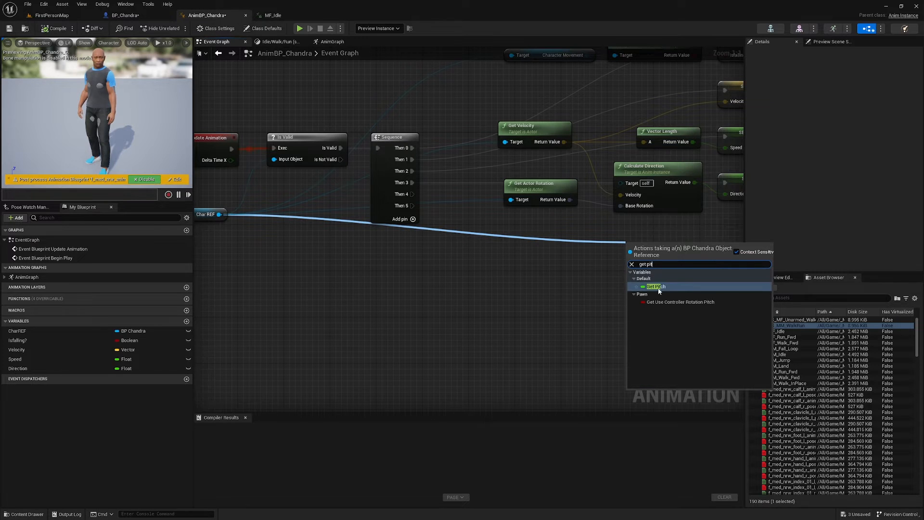
click(655, 286)
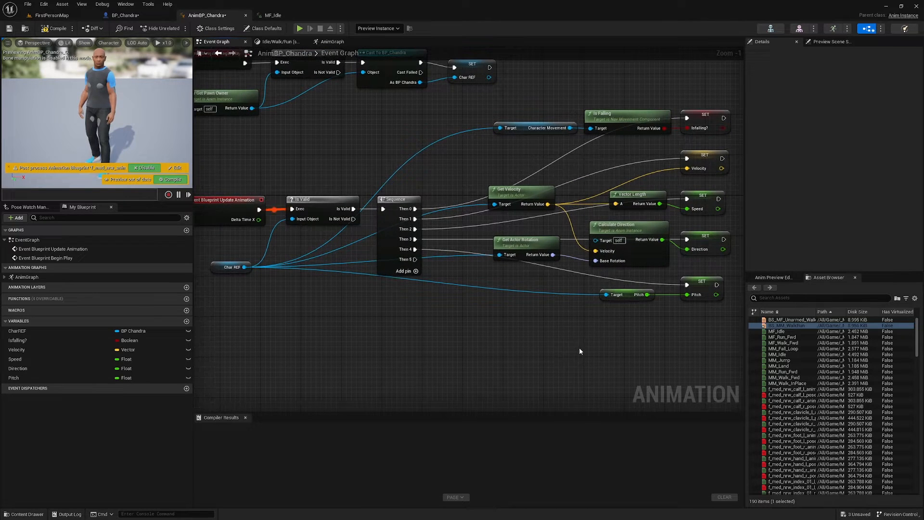
Step: Wire the character's Pitch into the AnimBP SET Pitch node at the Sequence's last output
click(125, 14)
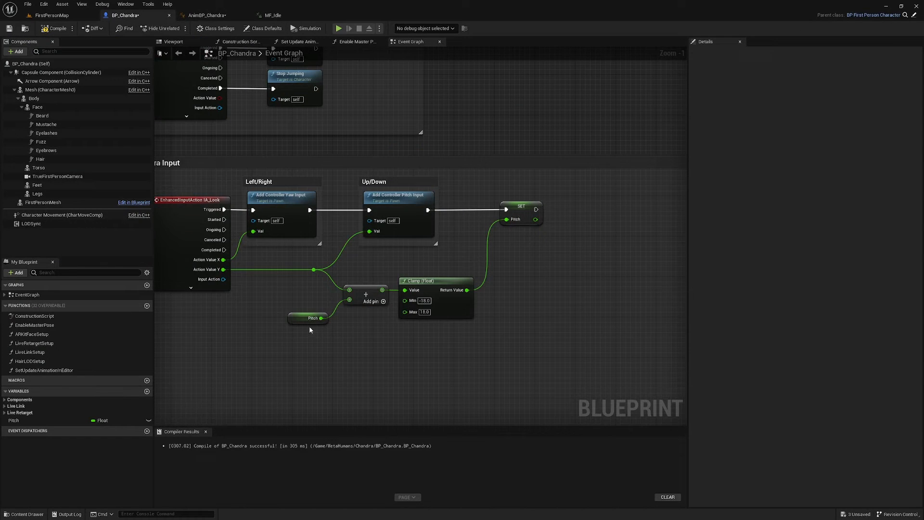
mouse_move(324, 353)
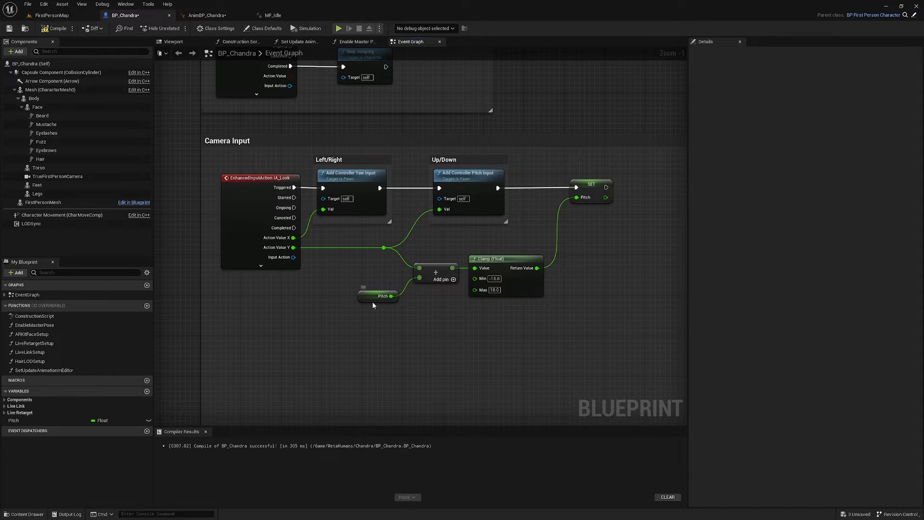
mouse_move(425, 301)
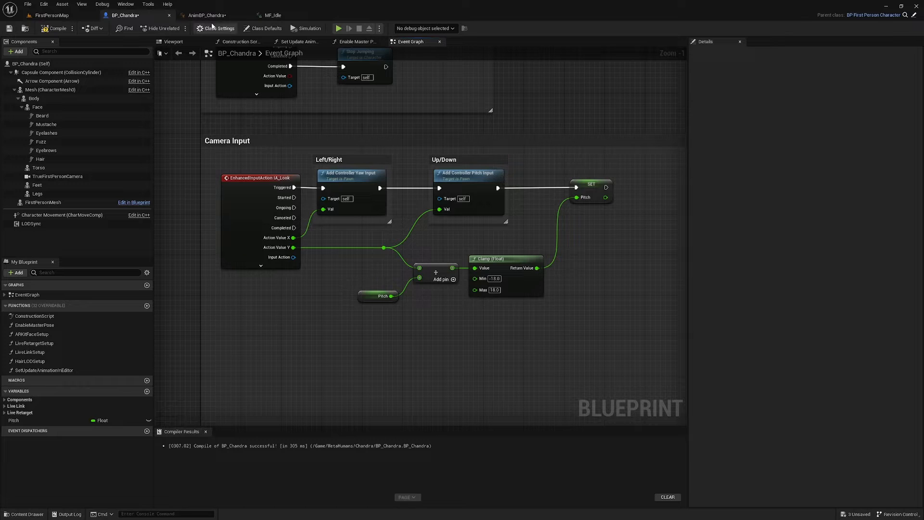
click(206, 14)
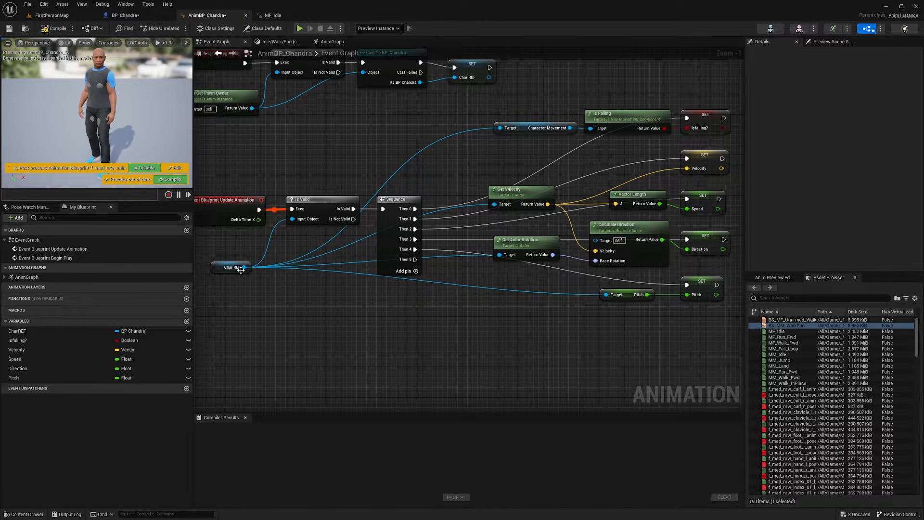
mouse_move(241, 270)
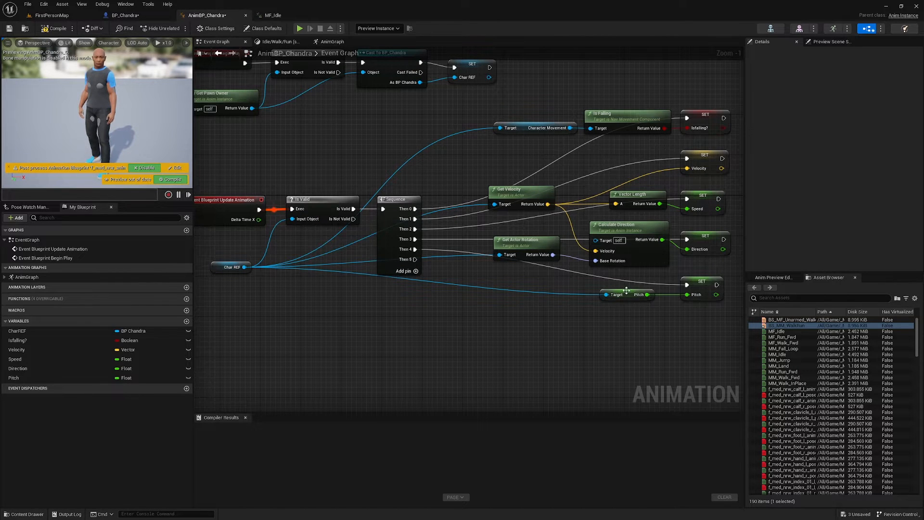
click(125, 14)
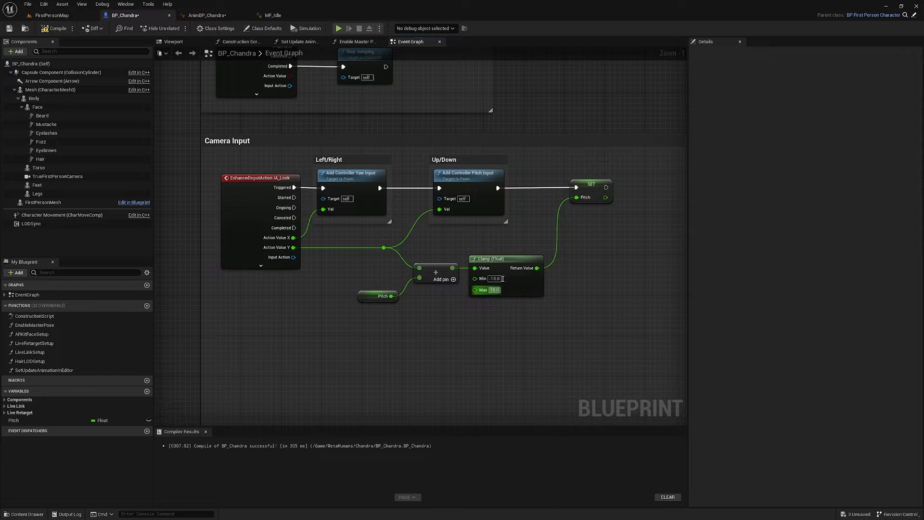
click(208, 15)
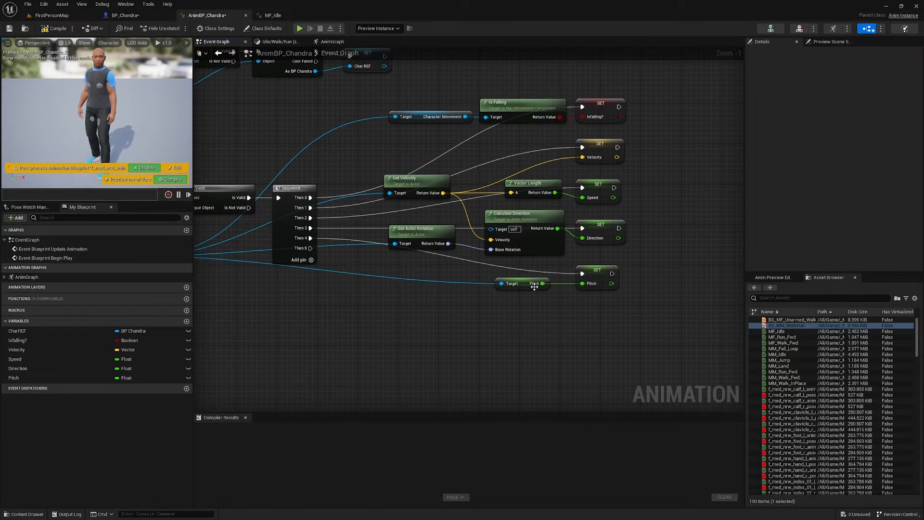
mouse_move(607, 302)
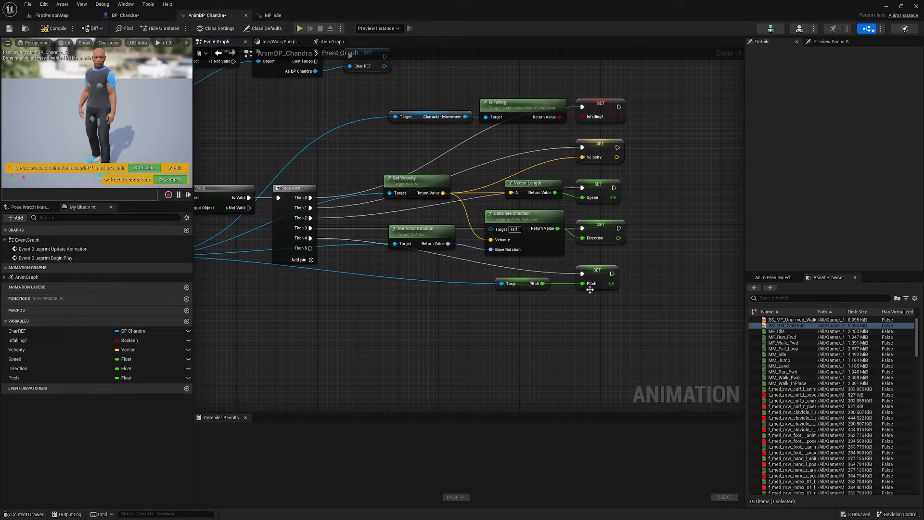
mouse_move(583, 283)
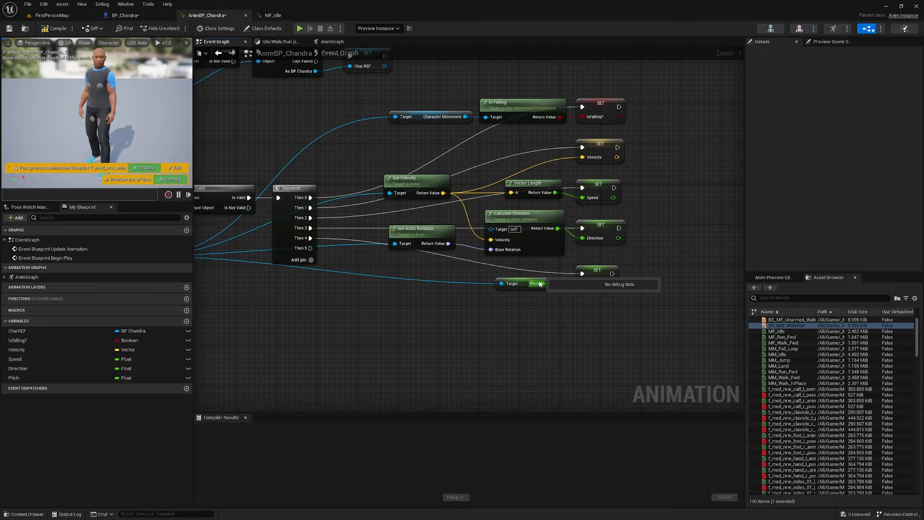
mouse_move(533, 285)
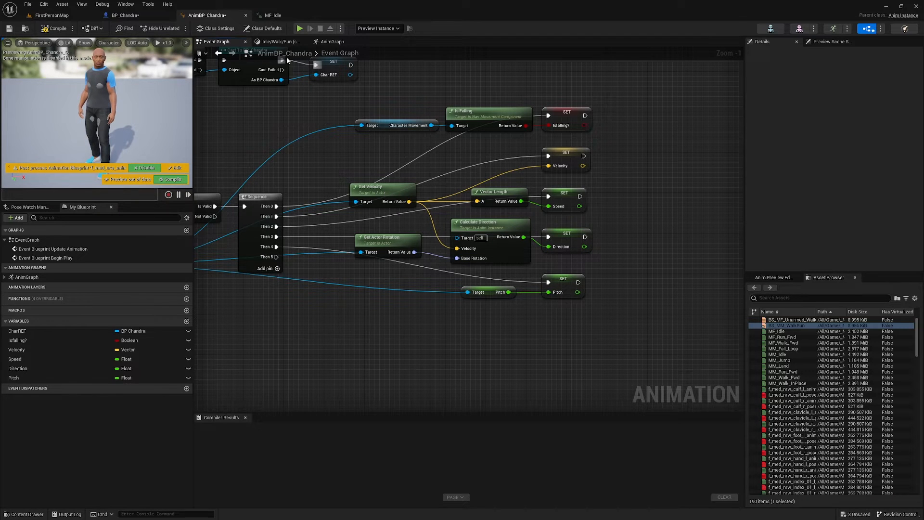
mouse_move(331, 41)
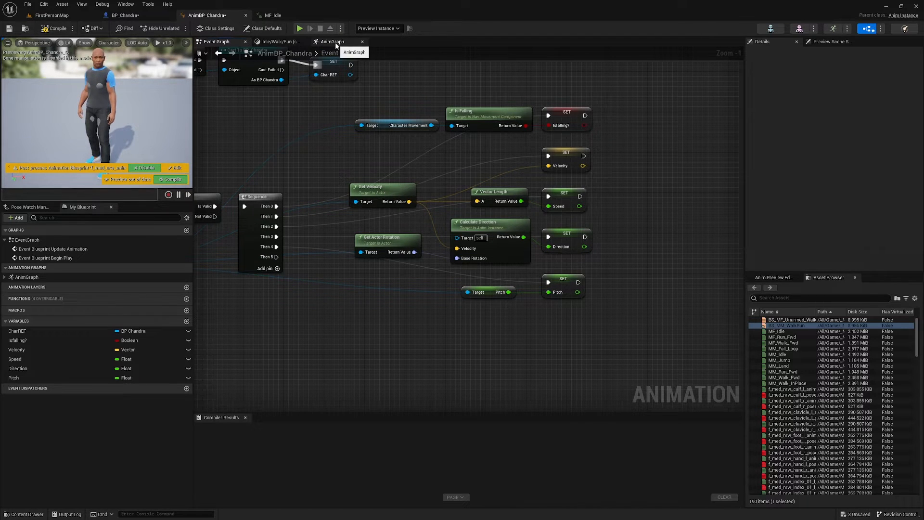
Step: Place a Transform (Modify) Bone node after the cached lower-body pose in AnimGraph
click(330, 41)
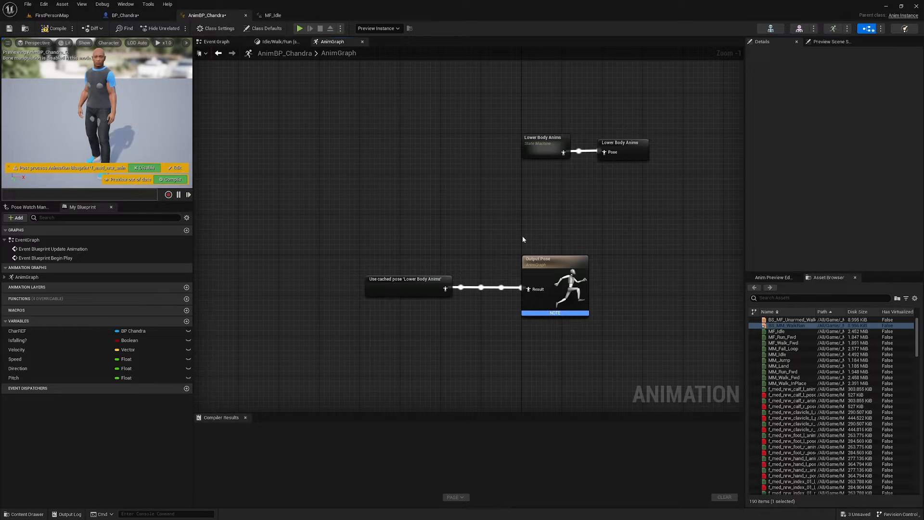
scroll(down, 3)
text(transform modify)
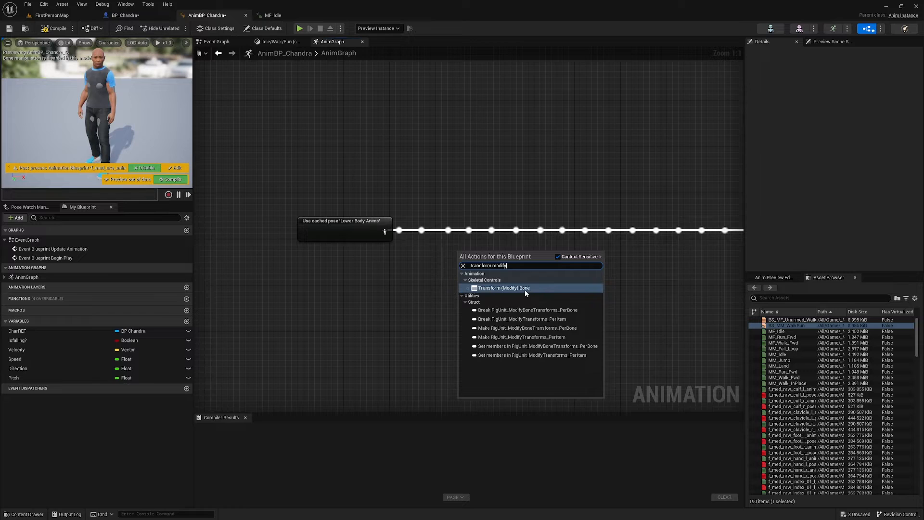
click(503, 287)
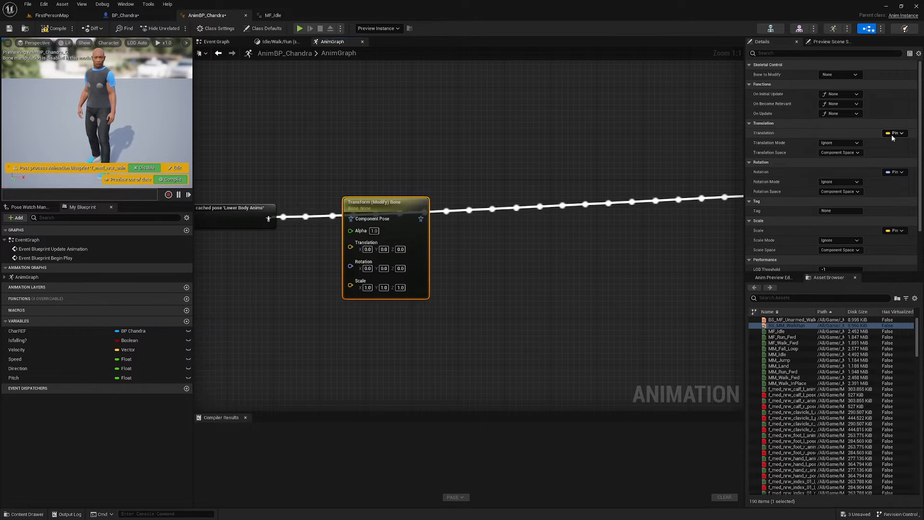
Step: Unexpose Translation, Scale and Alpha pins and set Rotation Mode to Add to Existing
click(894, 133)
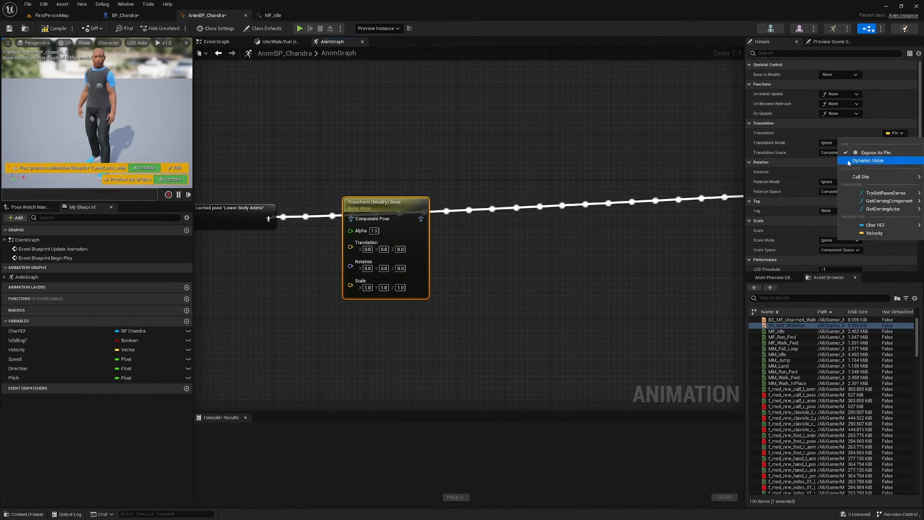
mouse_move(874, 152)
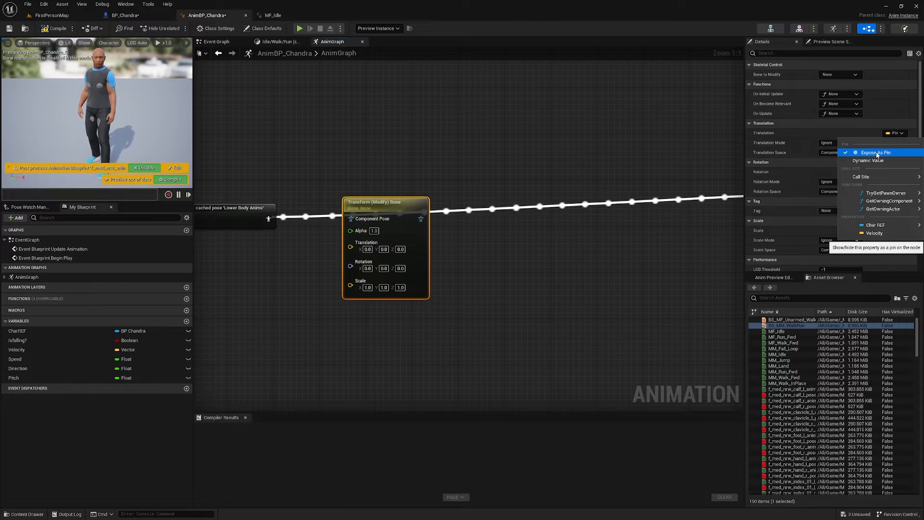
click(875, 152)
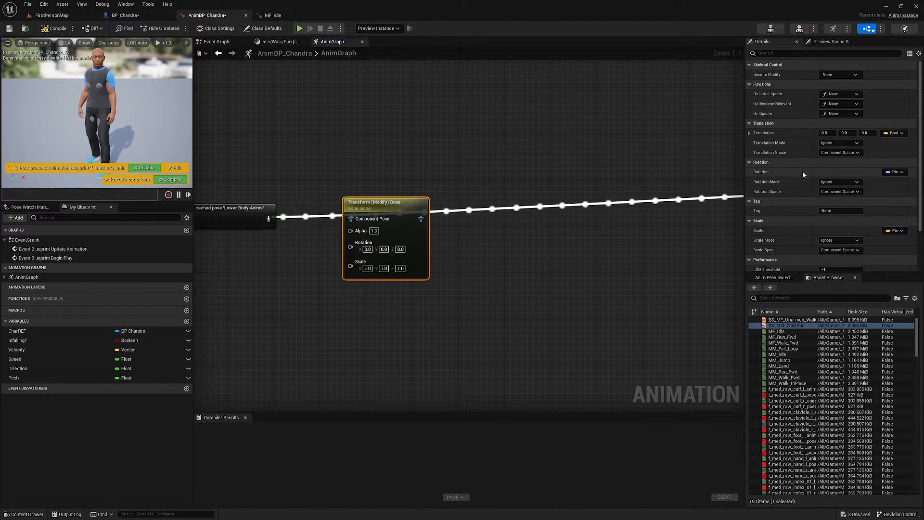
mouse_move(894, 172)
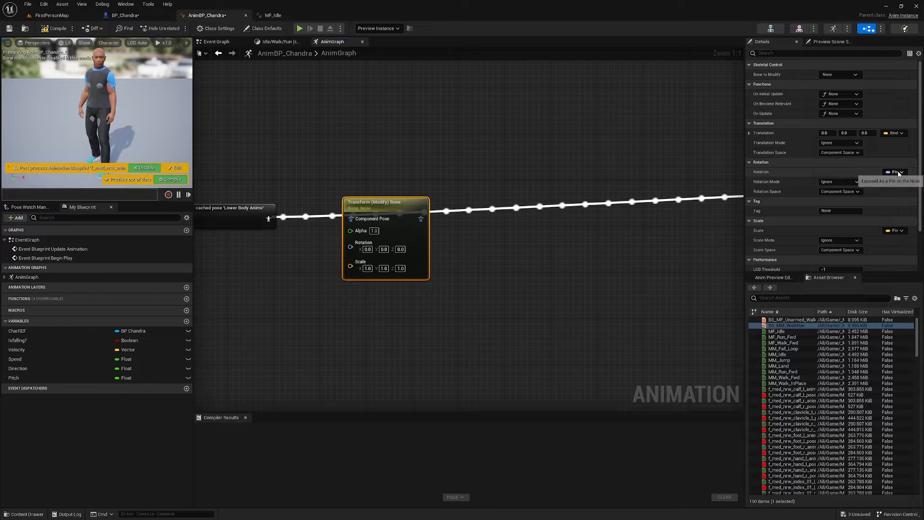
click(894, 179)
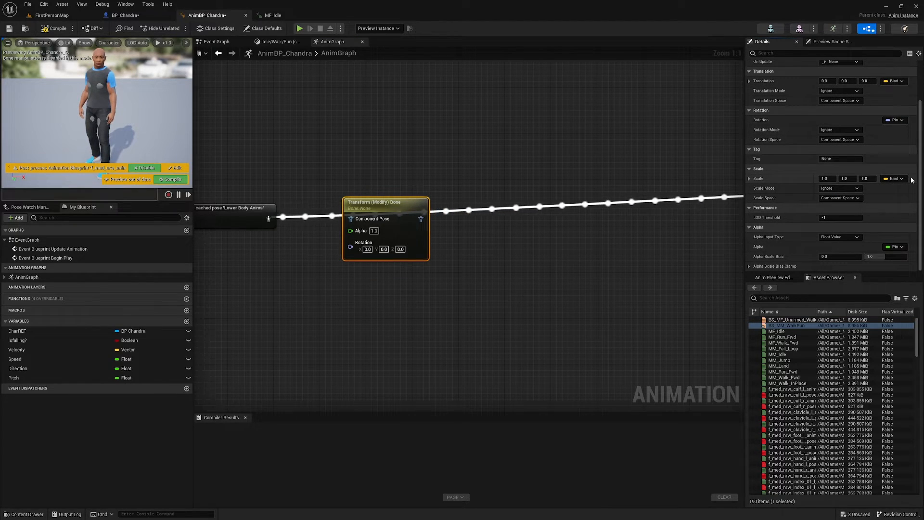
click(894, 246)
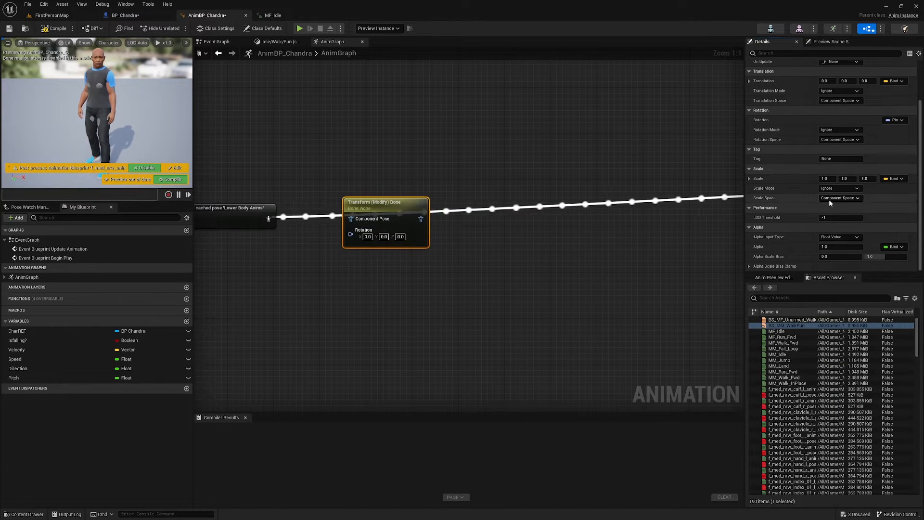
mouse_move(766, 135)
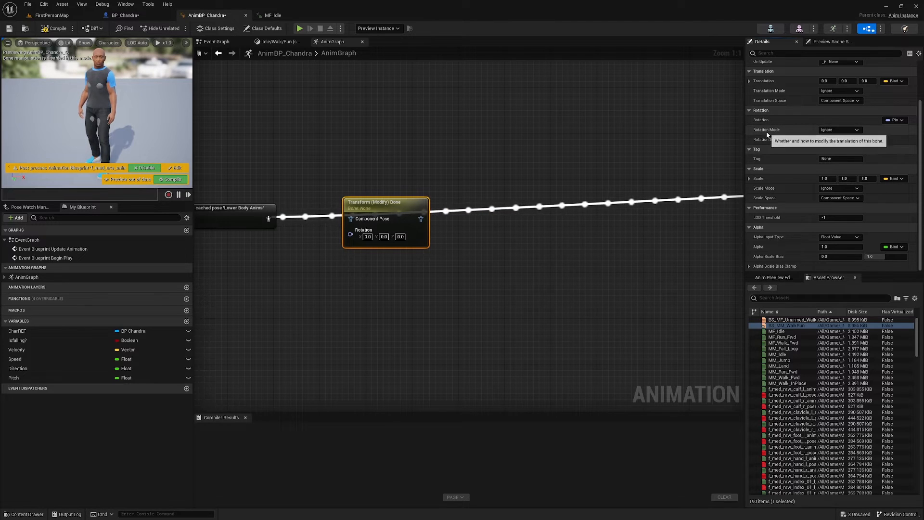
click(839, 129)
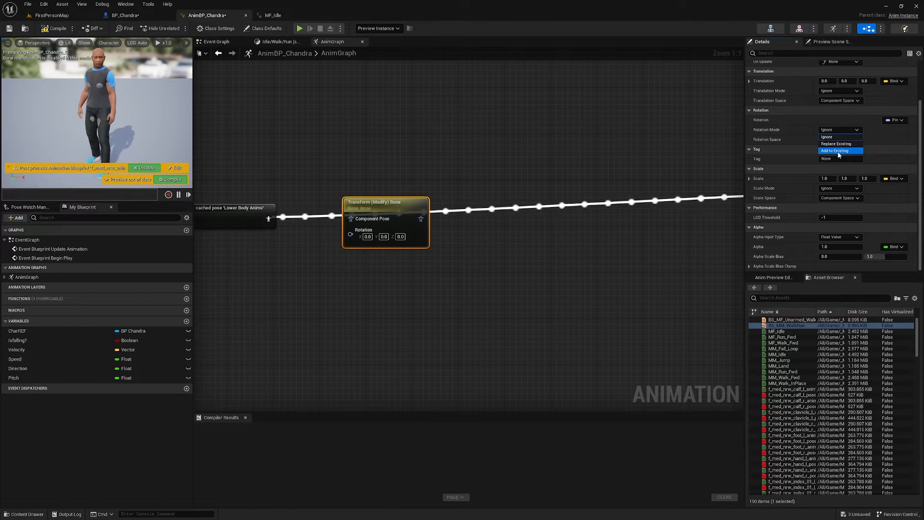
mouse_move(835, 150)
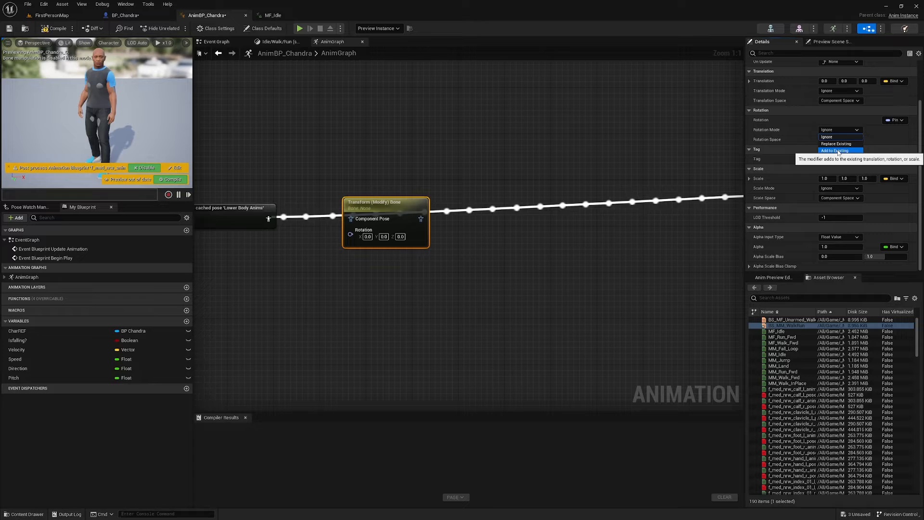
click(833, 150)
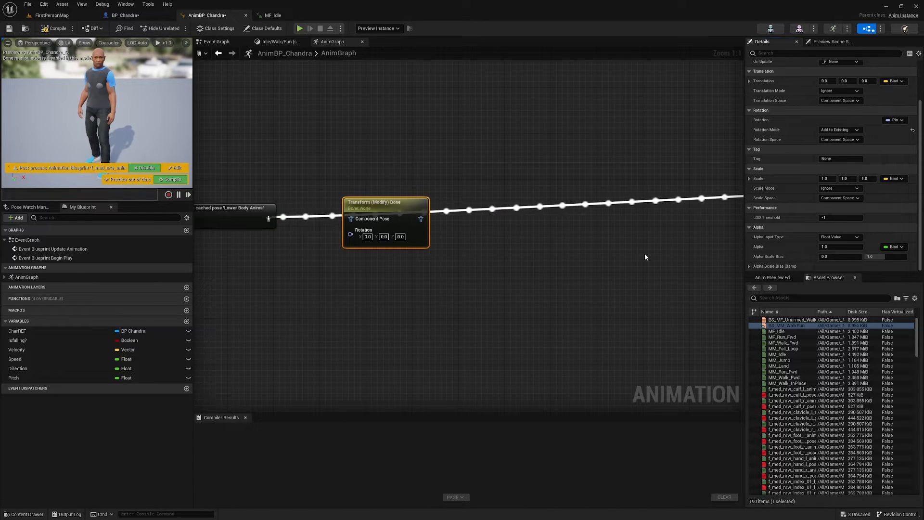
mouse_move(384, 203)
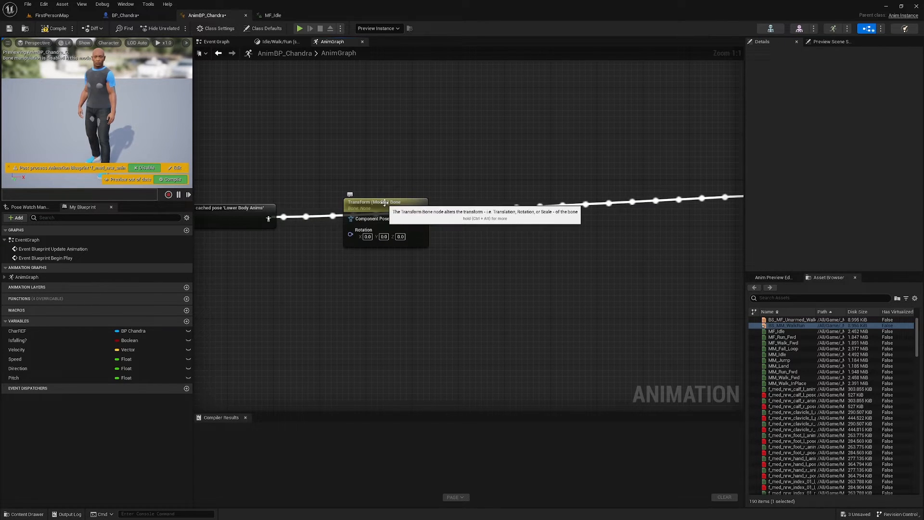
Step: Duplicate the bone transform node into a chain wrapped by Local To Component and Component To Local
click(386, 201)
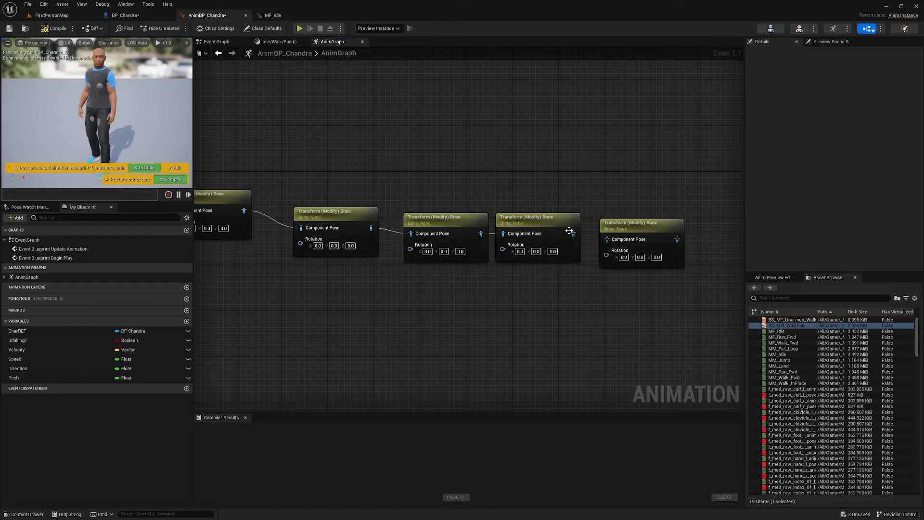
mouse_move(652, 296)
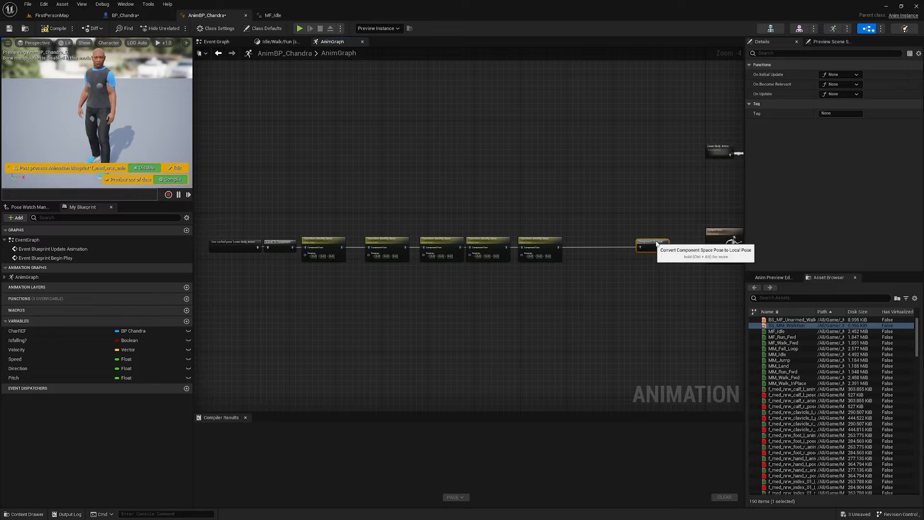
mouse_move(539, 245)
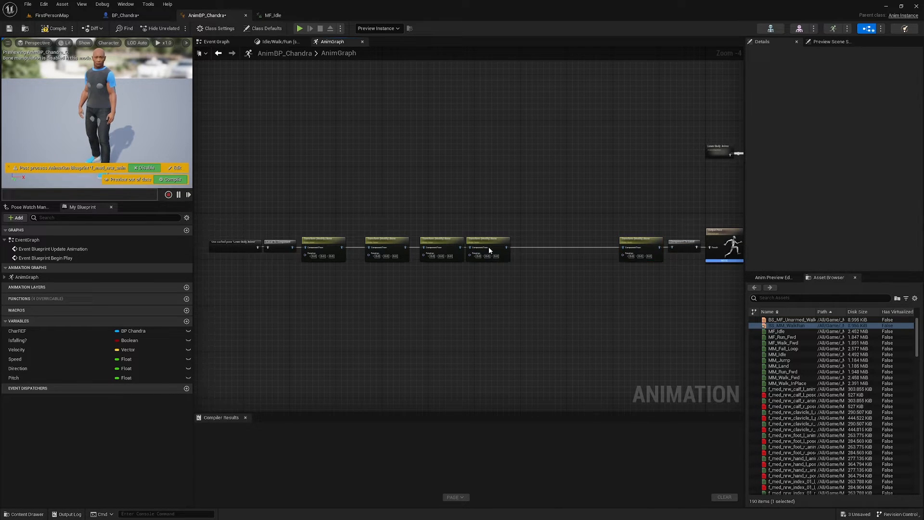
click(594, 241)
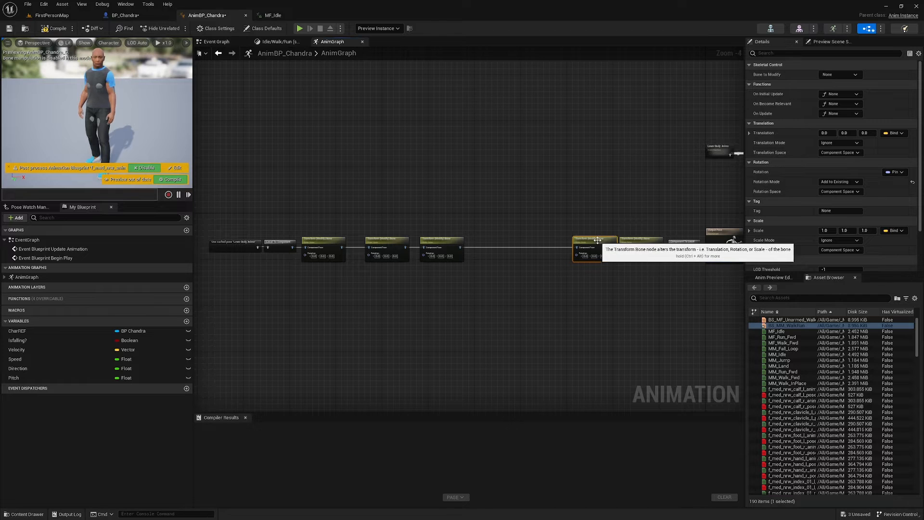
click(446, 245)
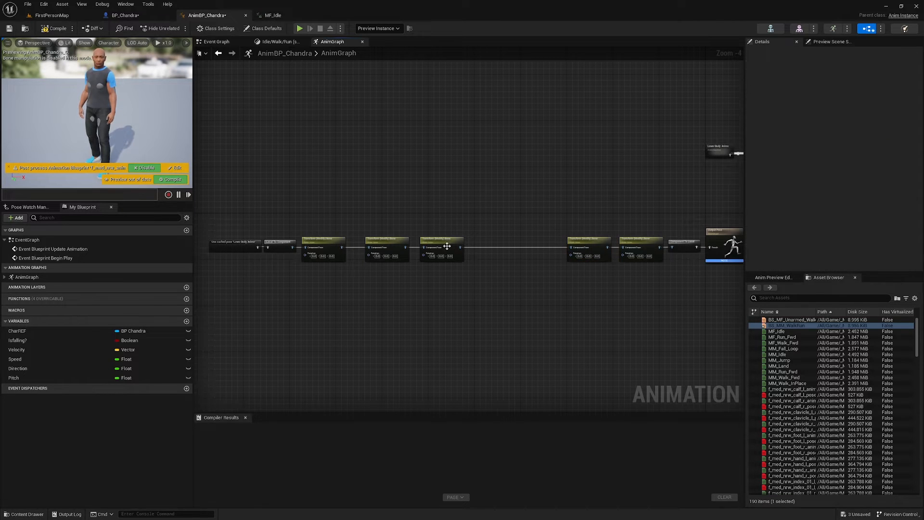
click(533, 247)
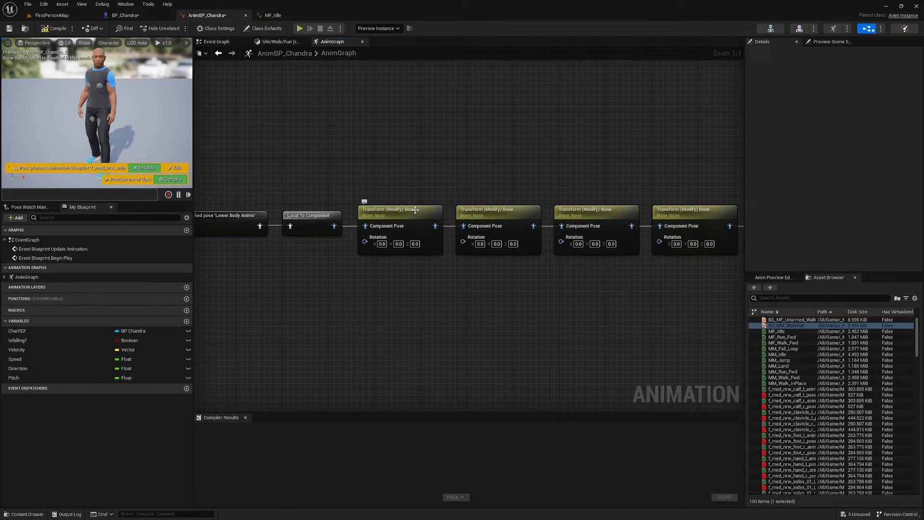
Step: Assign spine_01 through spine_05 to the chained Transform (Modify) Bone nodes
click(399, 209)
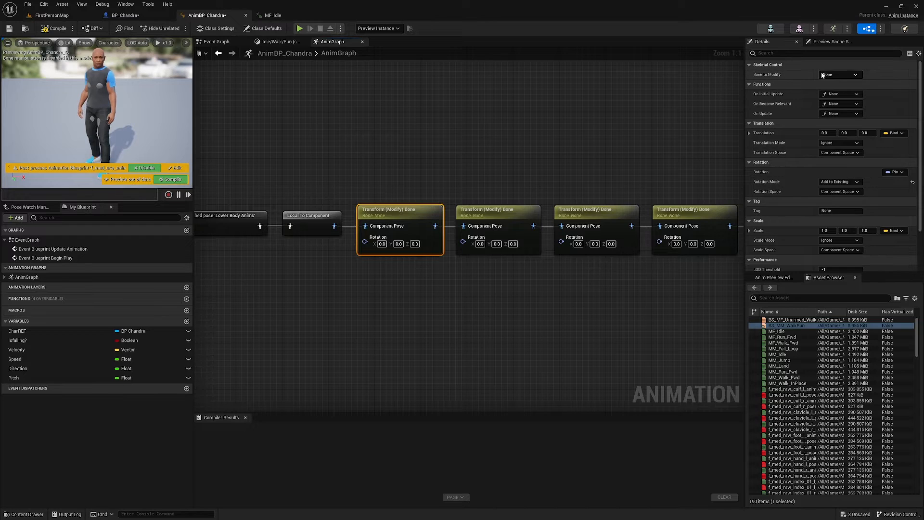
click(839, 74)
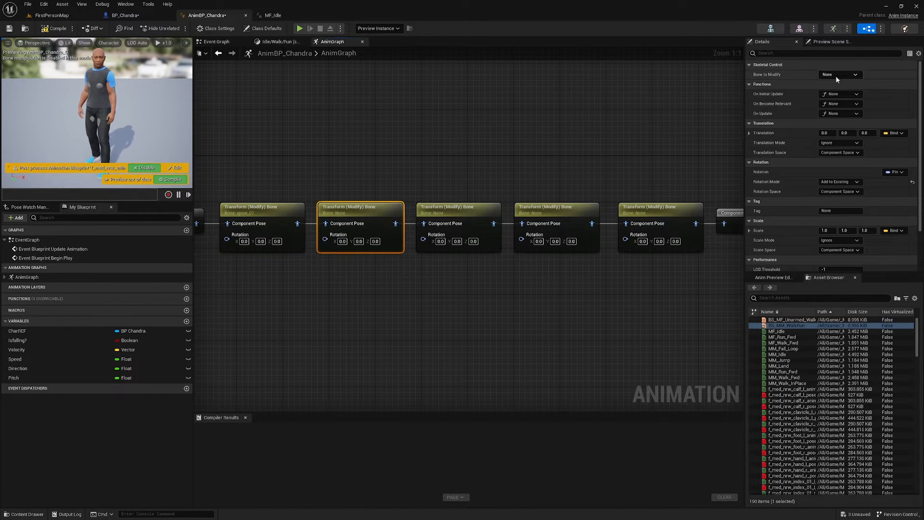
click(839, 74)
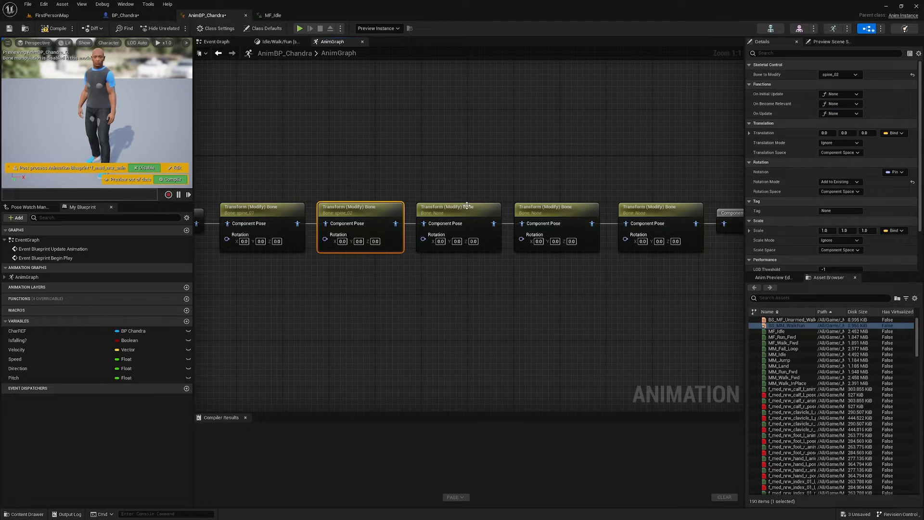
click(839, 75)
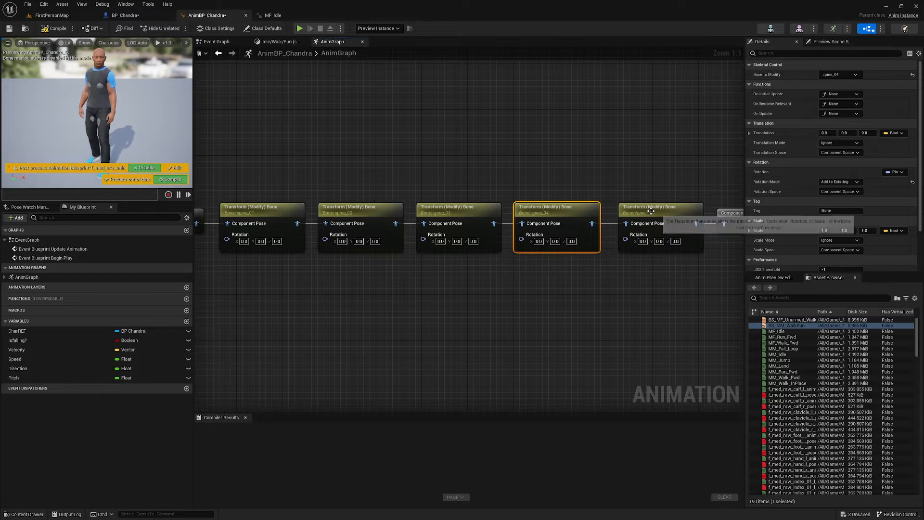
click(853, 74)
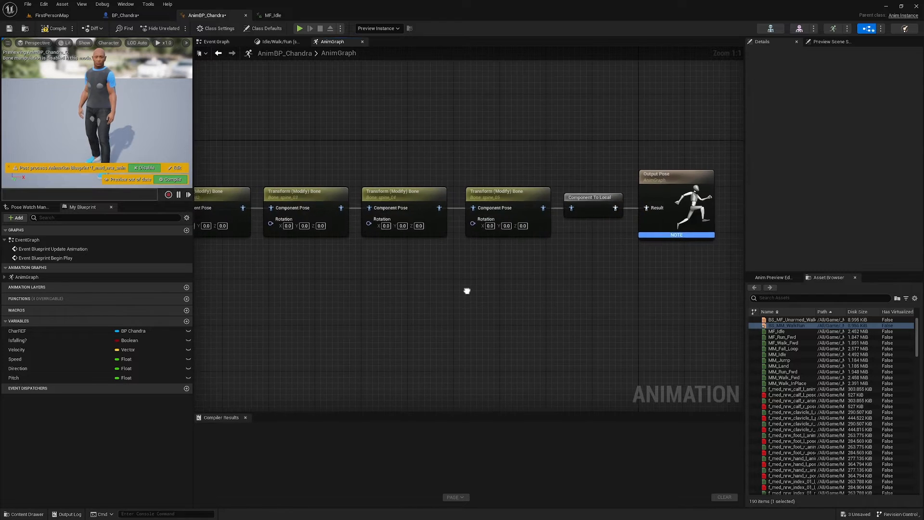
Step: Add a Make Rotator node and wire its Return Value to all five spine Rotation pins
right_click(466, 290)
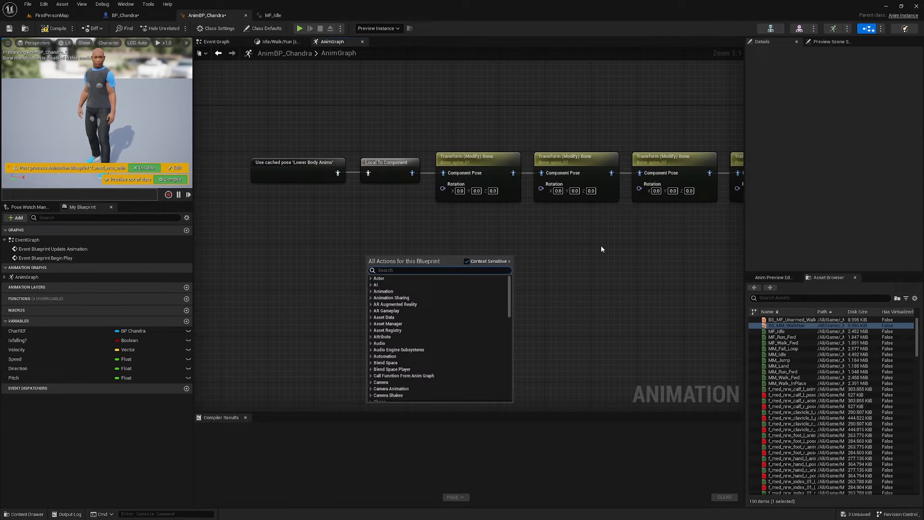
text(make ro)
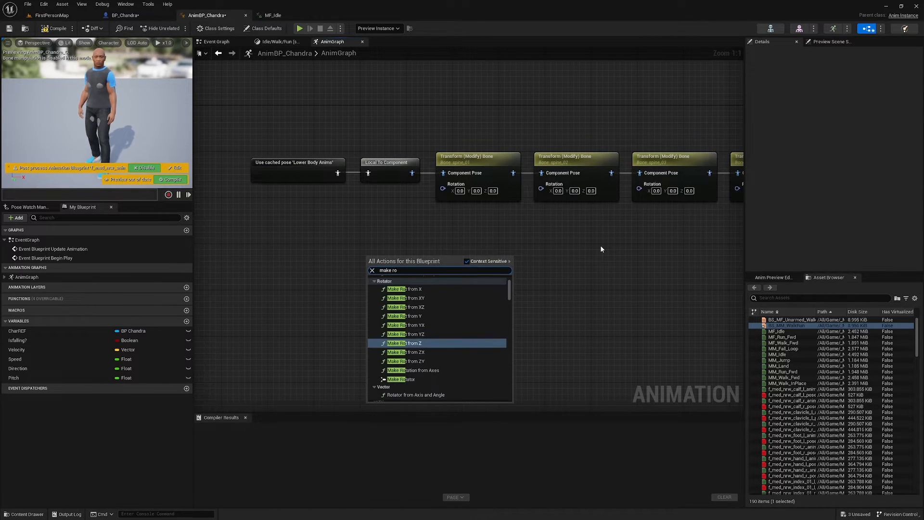
text(tat)
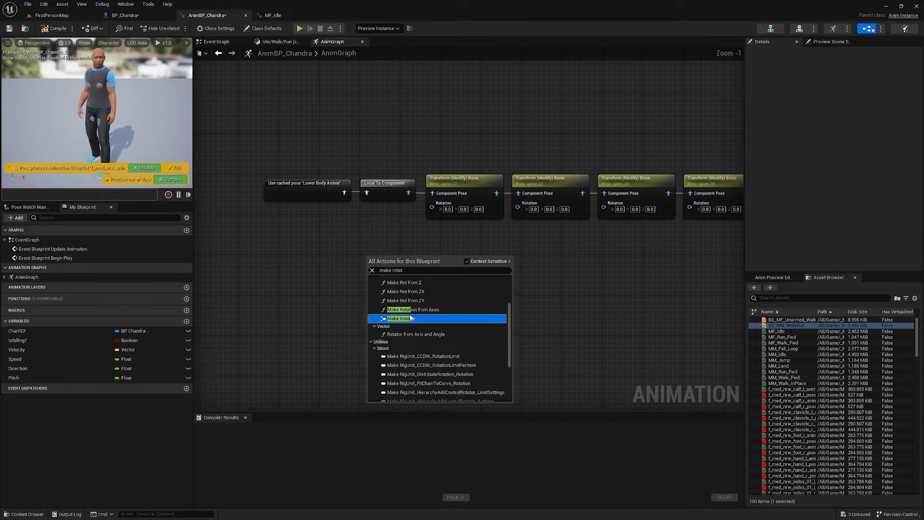
click(399, 319)
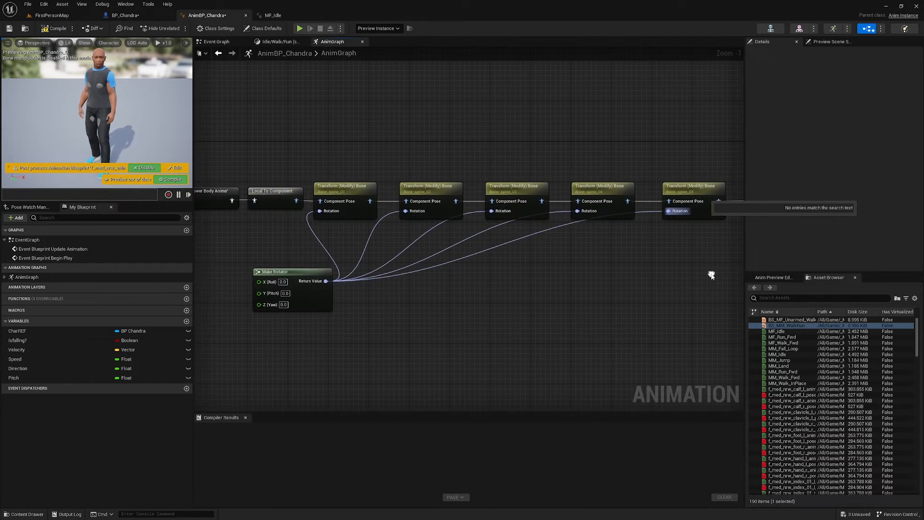
click(125, 14)
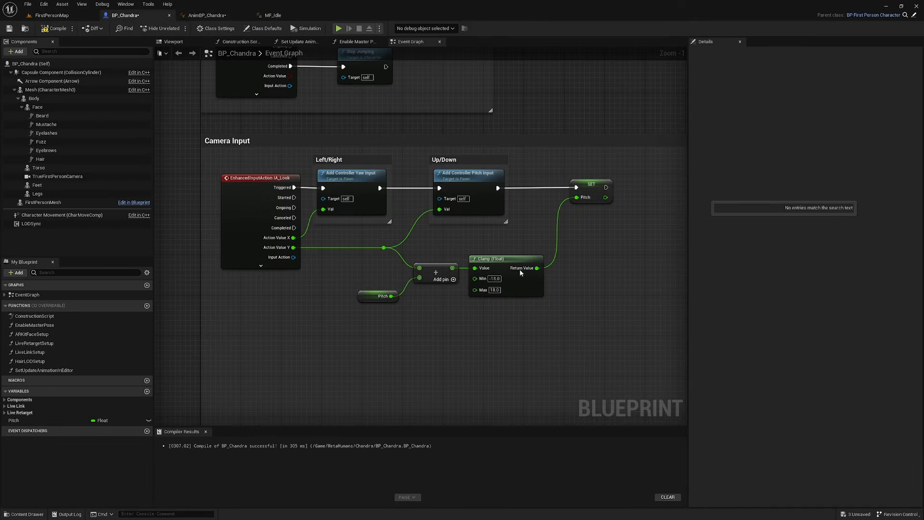
Step: Check the Clamp Min -10 and Max 10 pitch limits in BP_Chandra, ending in AnimGraph
double_click(493, 278)
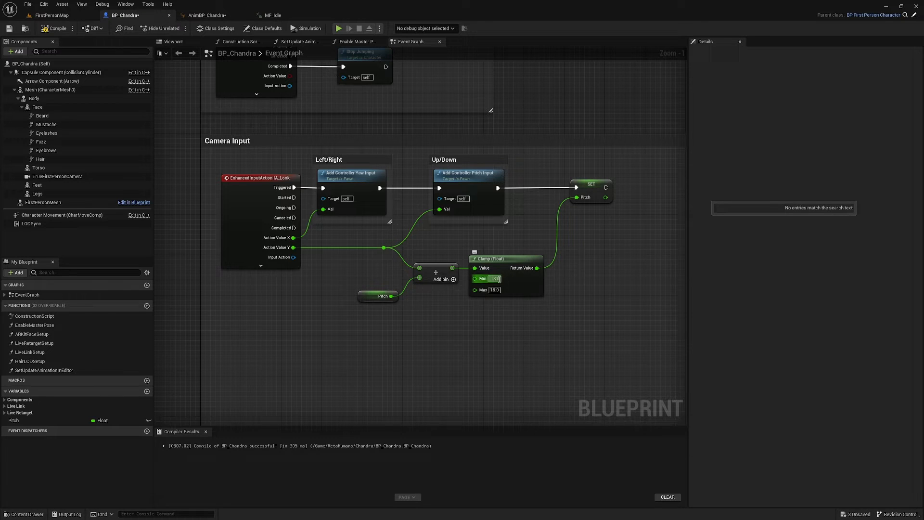
click(494, 290)
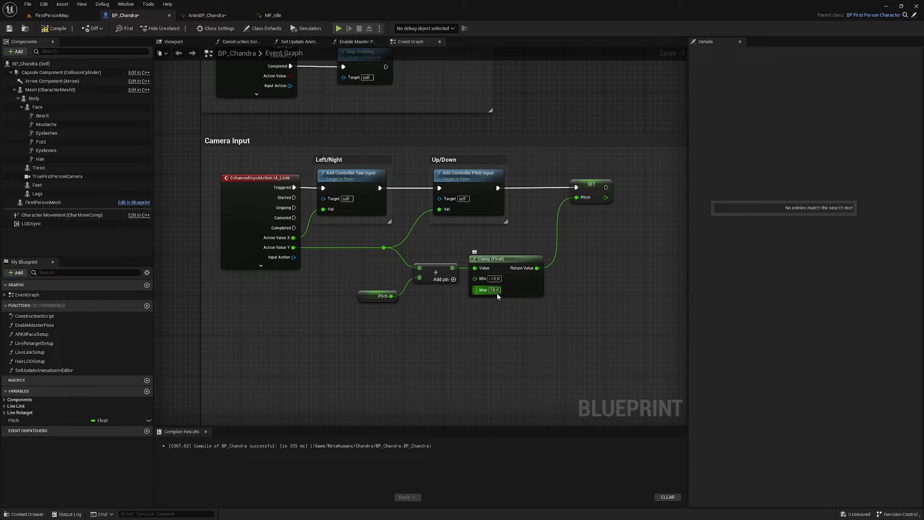
mouse_move(501, 289)
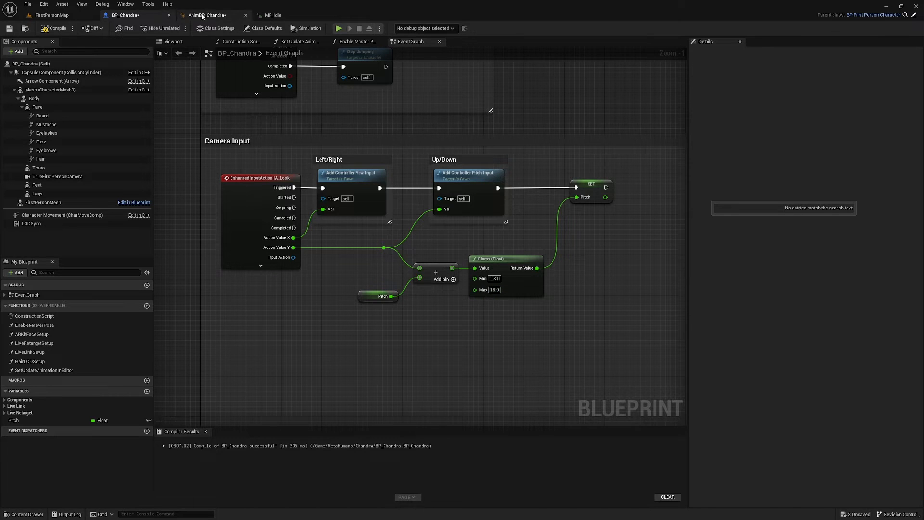
click(206, 15)
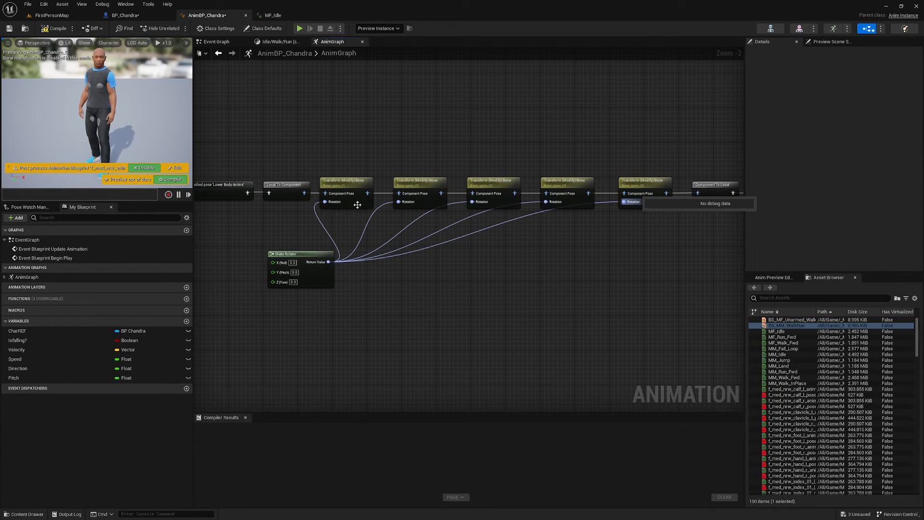
click(124, 14)
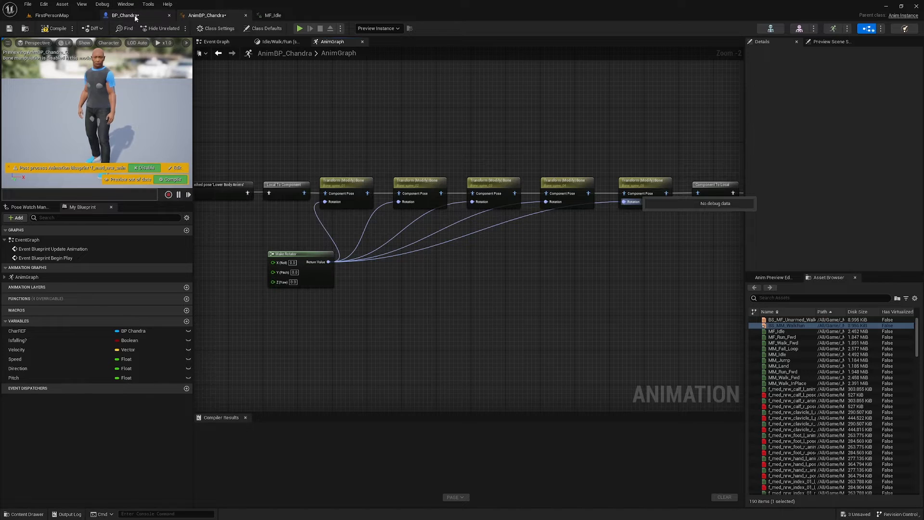
click(124, 15)
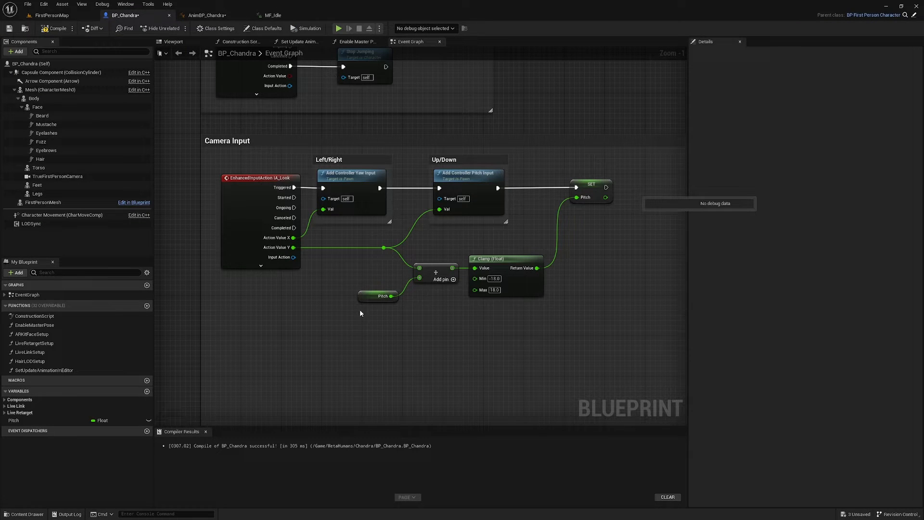
mouse_move(631, 185)
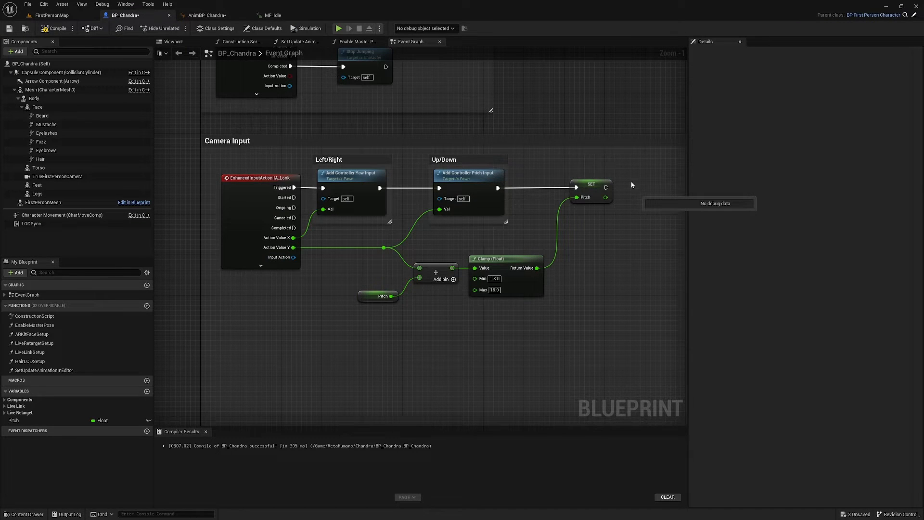
mouse_move(209, 15)
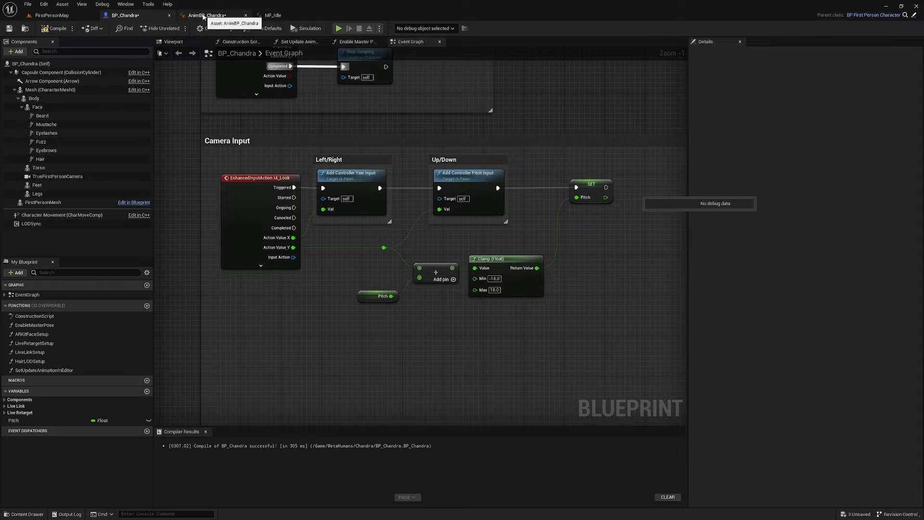
click(212, 14)
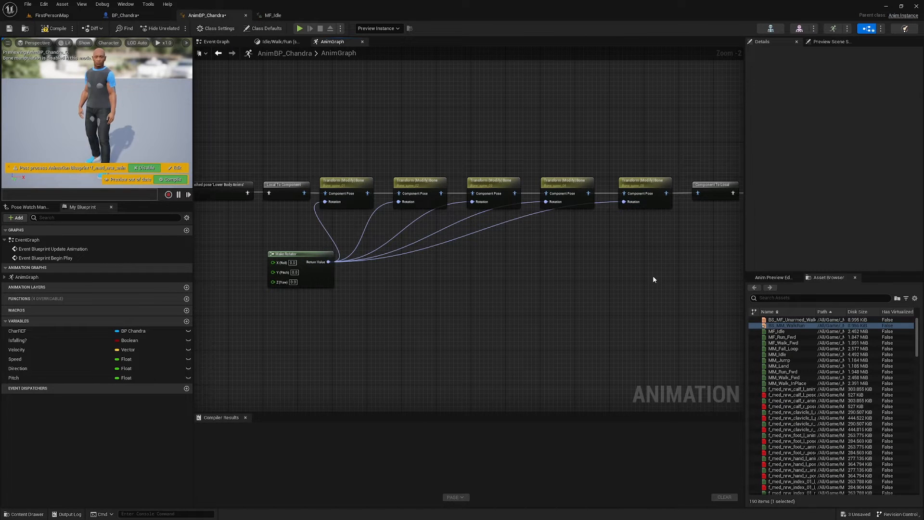
mouse_move(473, 307)
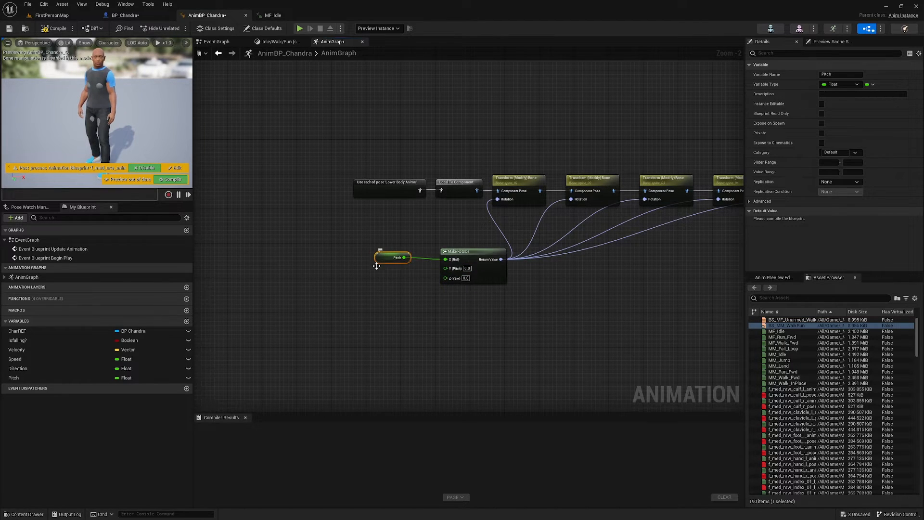
mouse_move(433, 516)
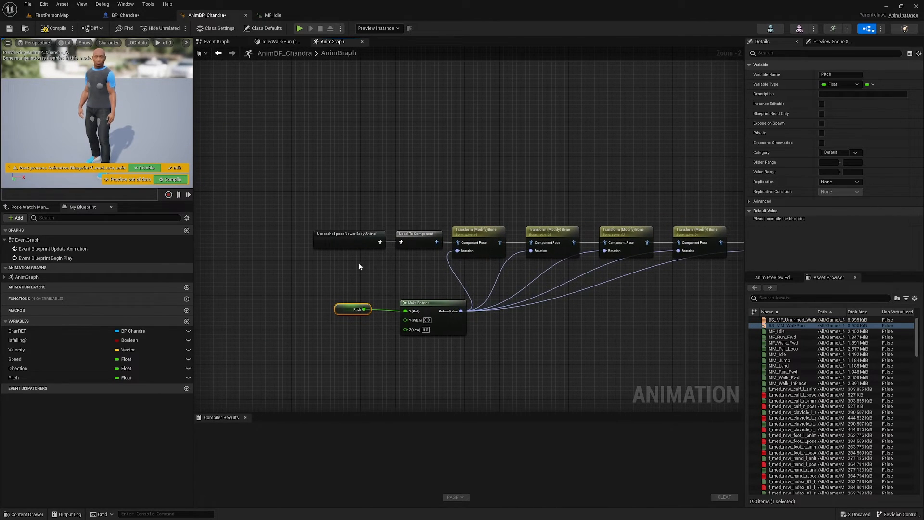
Step: Deselect the Pitch getter after wiring it into Make Rotator's pitch input
click(350, 239)
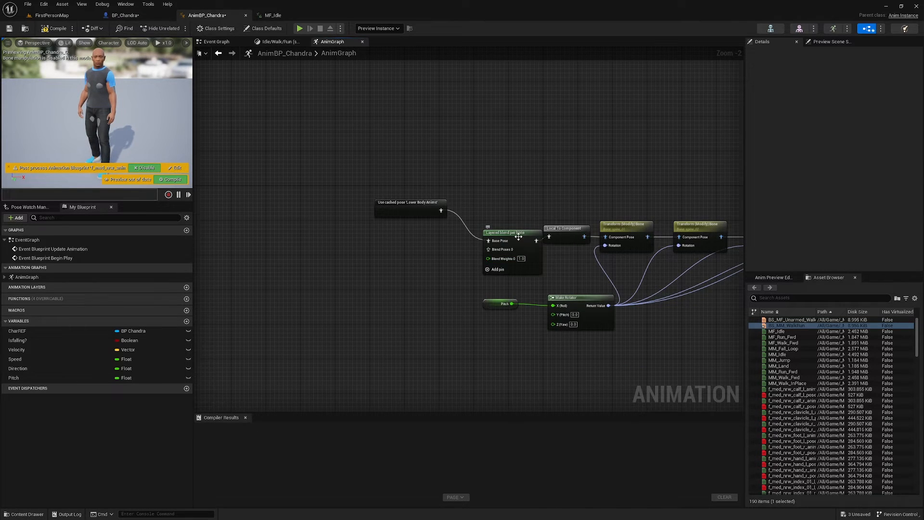
Step: Select the Layered blend per bone node fed by the cached lower-body pose and show its Details
click(503, 232)
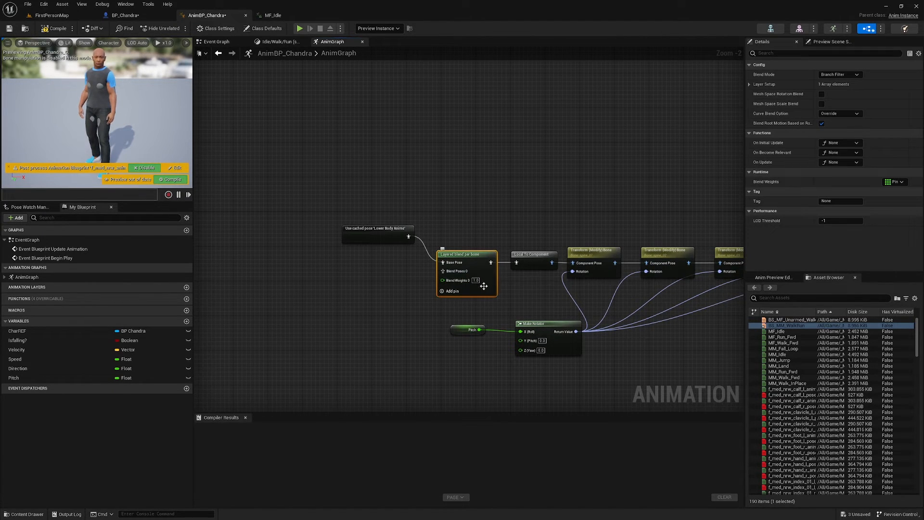
mouse_move(489, 295)
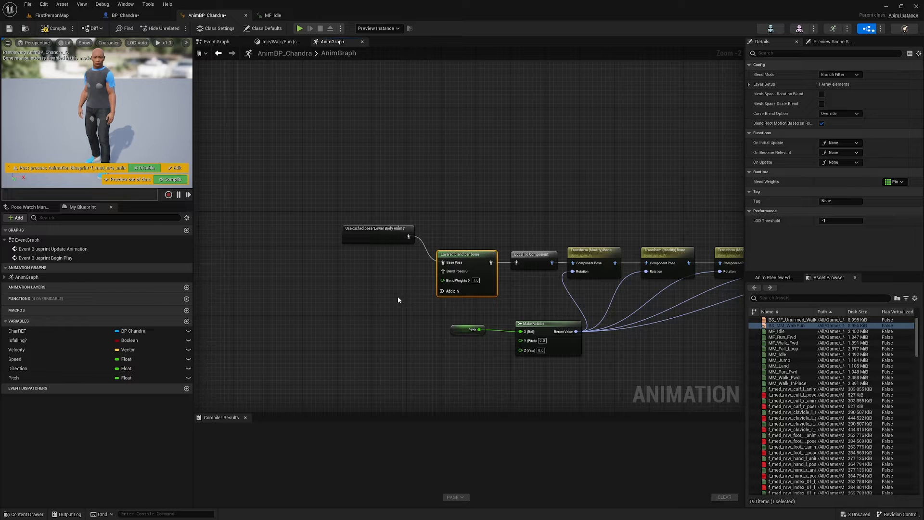
click(603, 196)
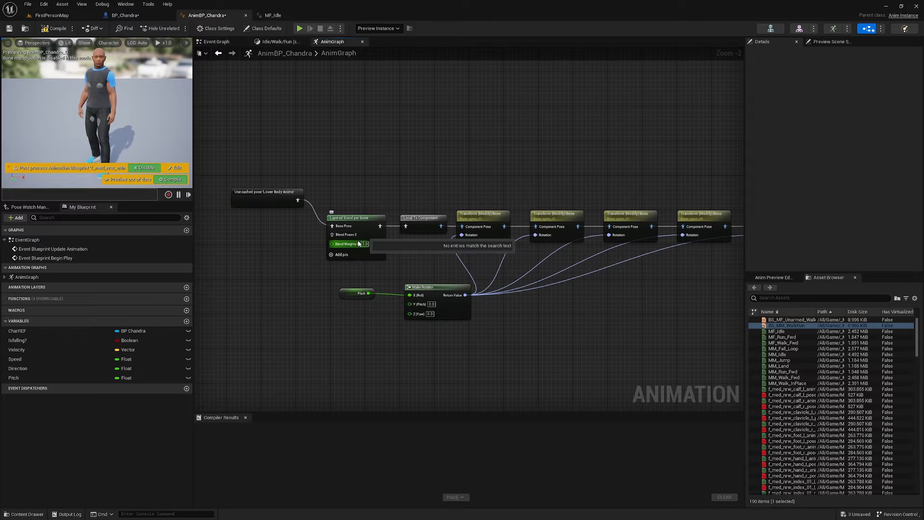
mouse_move(363, 217)
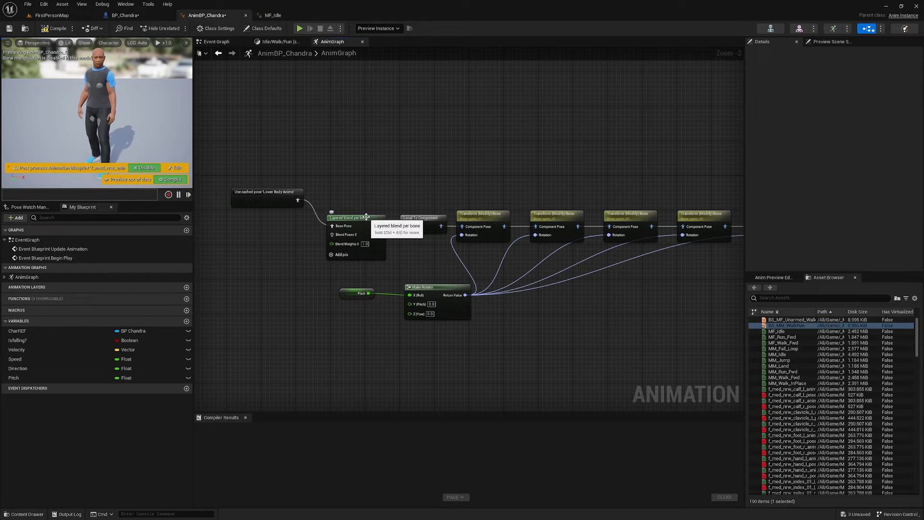
click(355, 216)
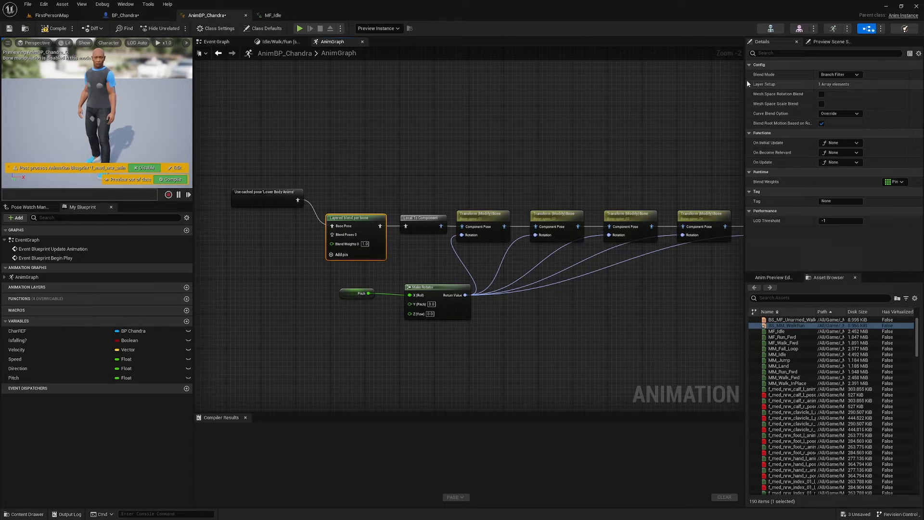
Step: Add a Branch Filter under Layer Setup with Bone Name spine_01
click(749, 84)
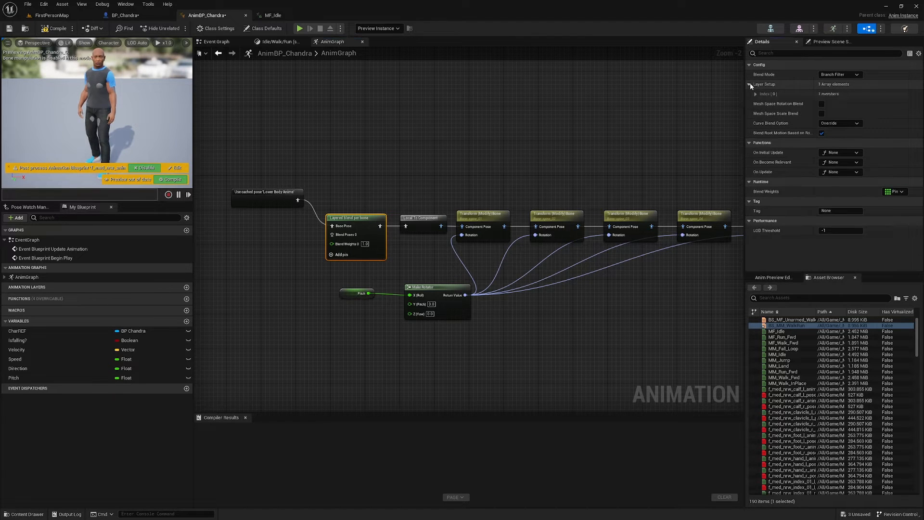
click(756, 94)
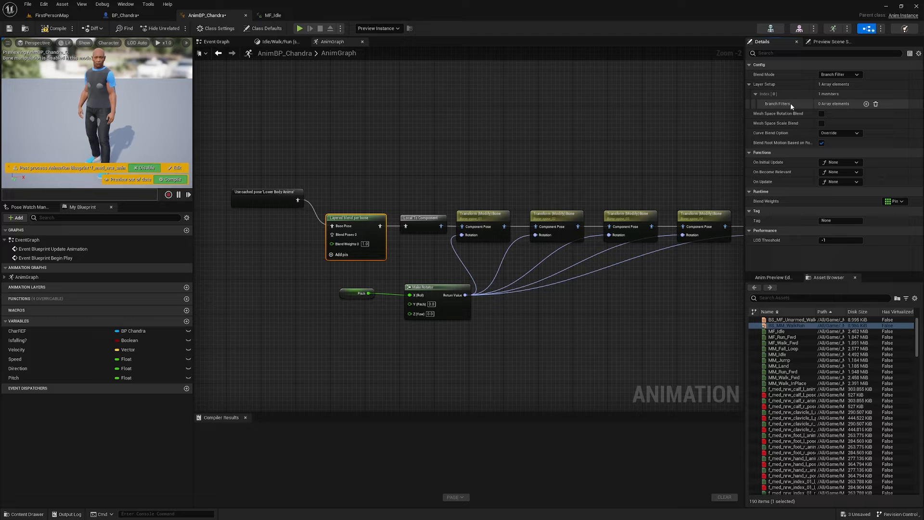
click(865, 104)
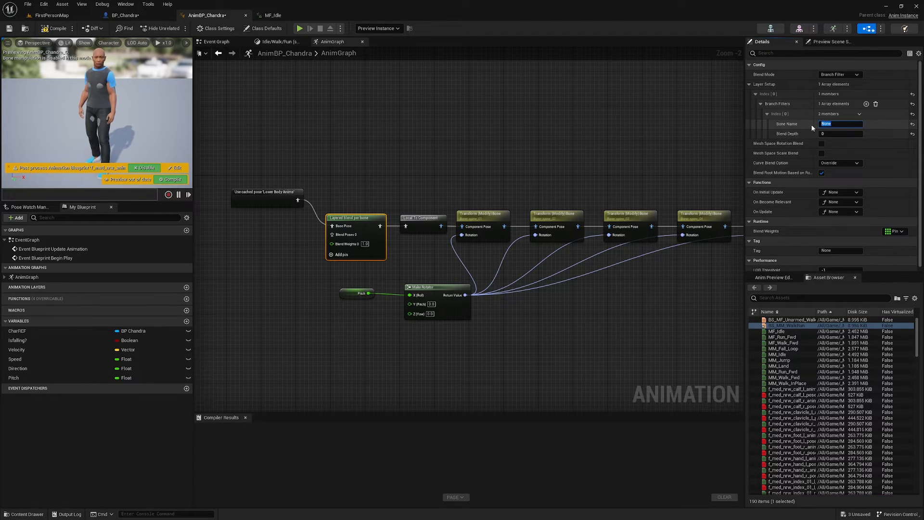
text(spine_01)
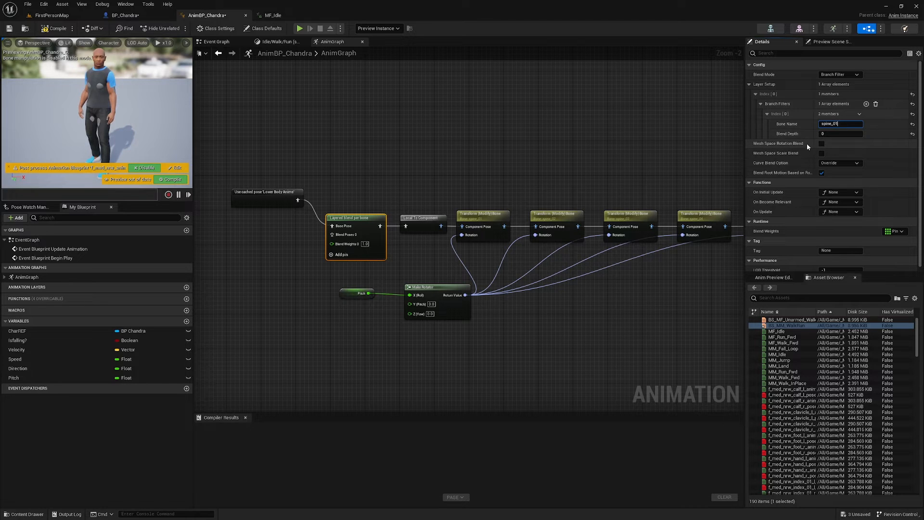
click(821, 143)
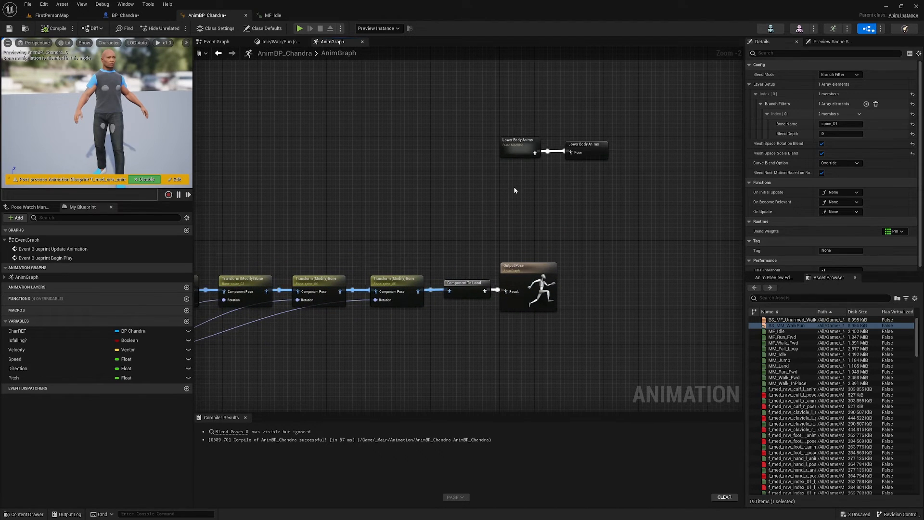
mouse_move(601, 179)
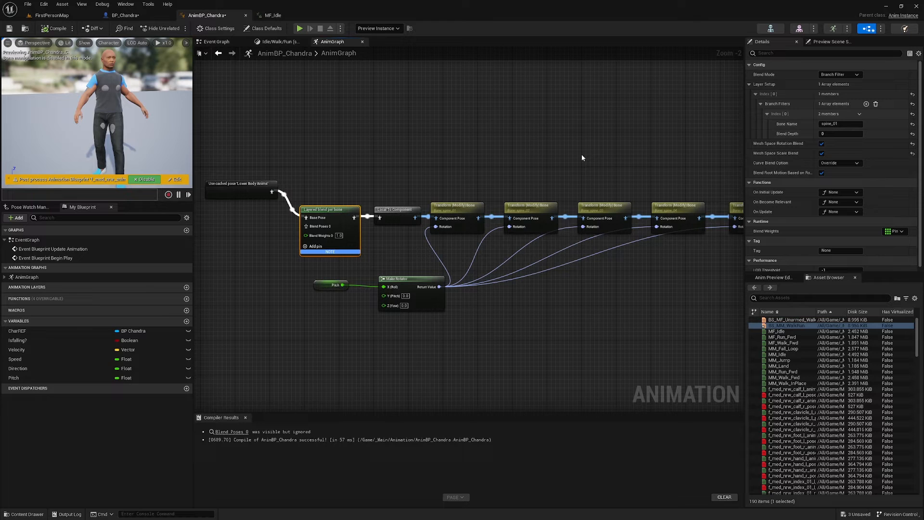
mouse_move(511, 155)
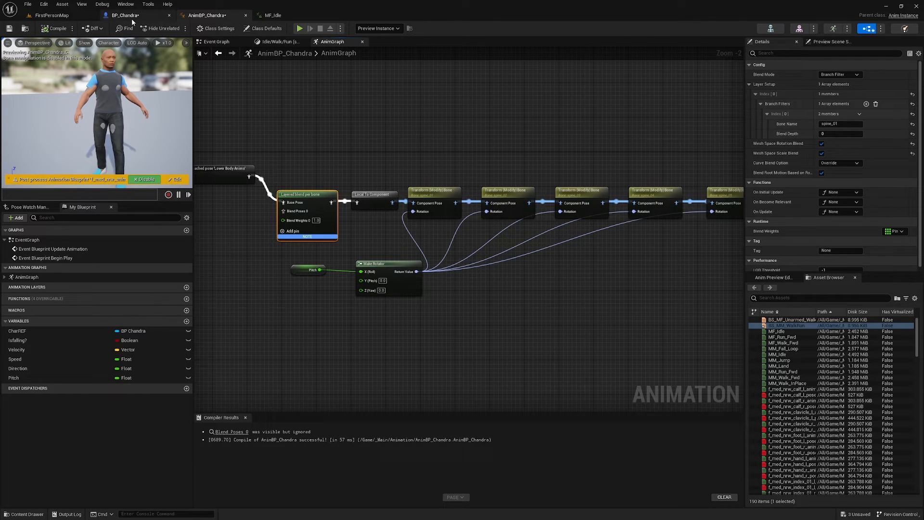
Step: Switch from AnimBP_Chandra's AnimGraph to the BP_Chandra character blueprint
click(124, 14)
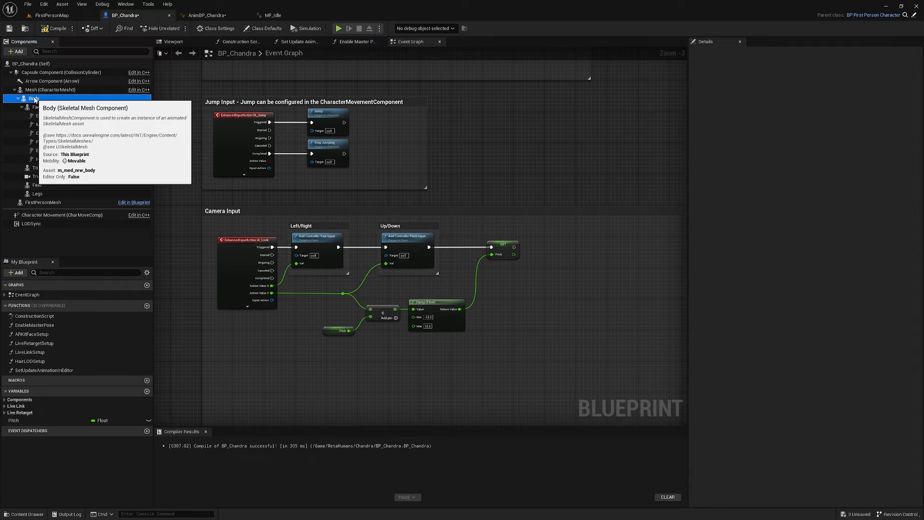
Step: Set the Body mesh's Anim Class to AnimBP_Chandra, then return to the FirstPersonMap level
click(33, 98)
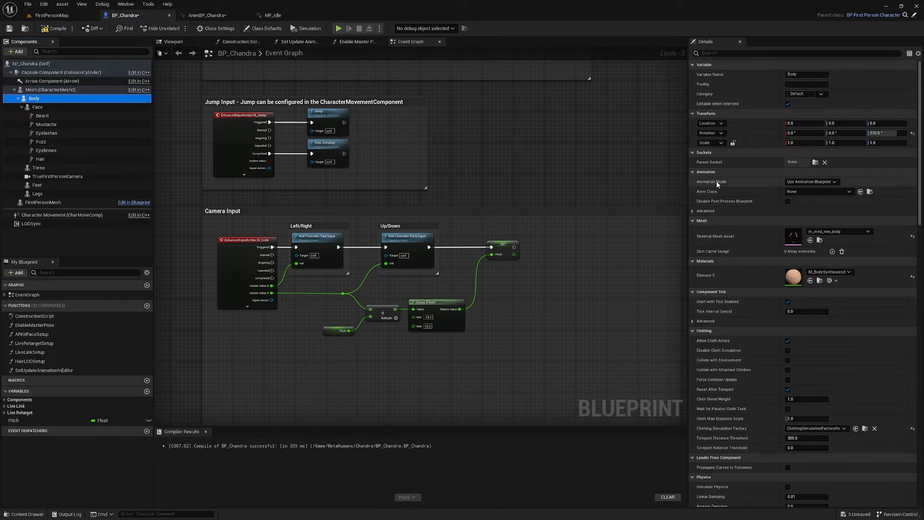
mouse_move(760, 203)
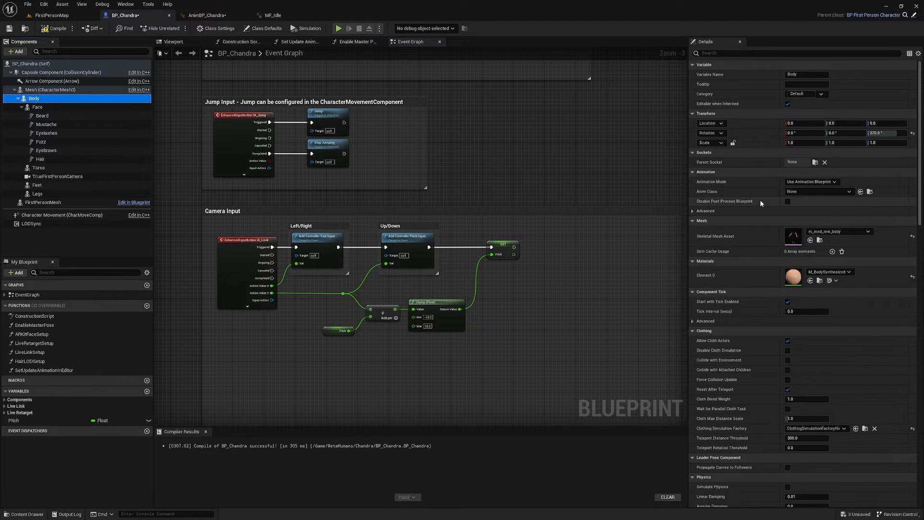
click(818, 191)
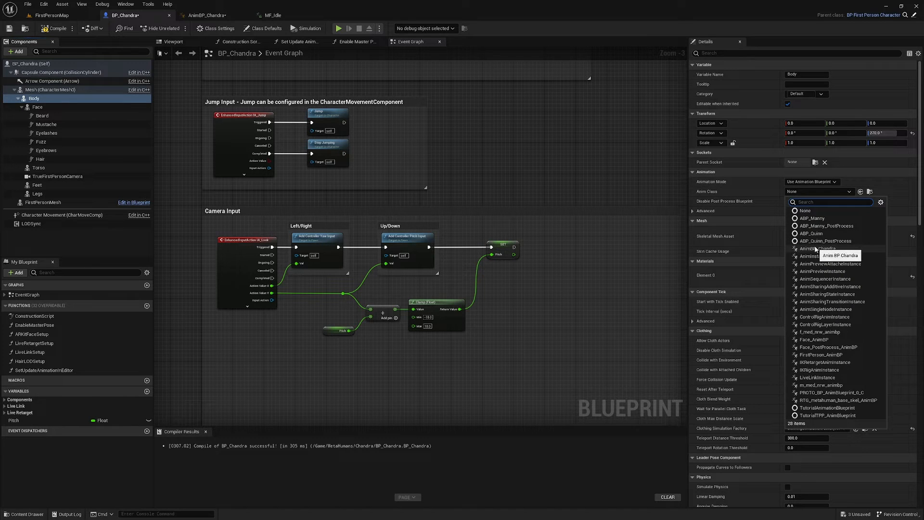
mouse_move(811, 258)
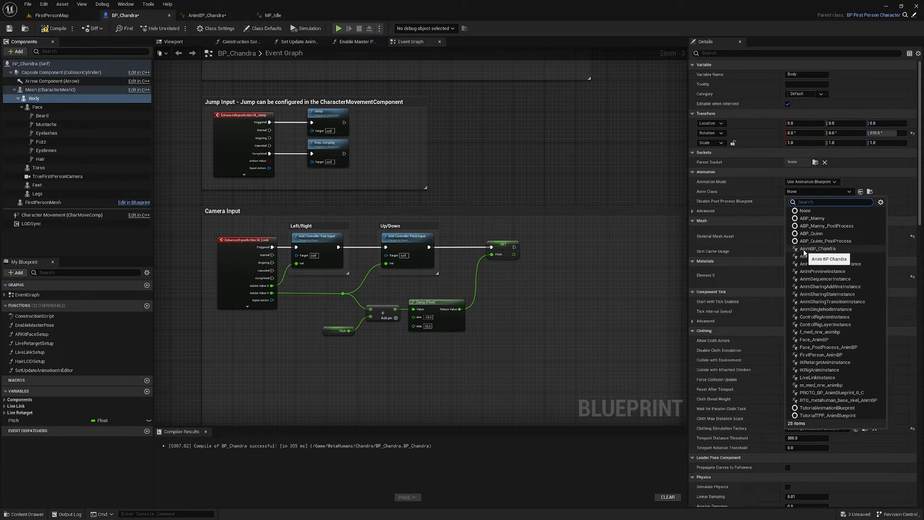
click(818, 248)
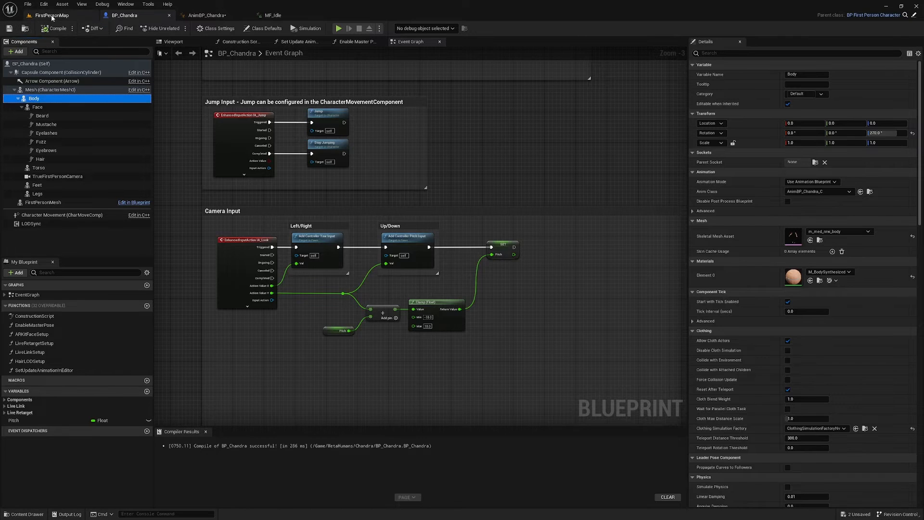
click(337, 28)
text(t)
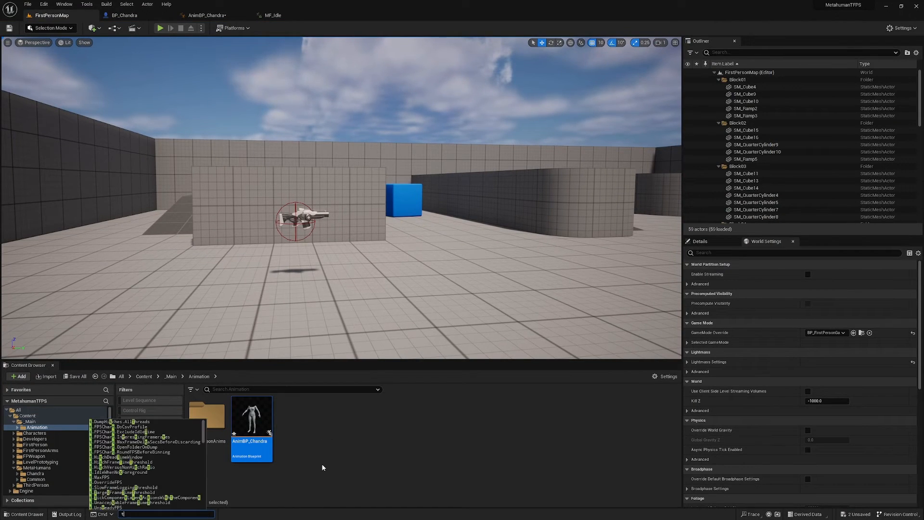
Step: Enter '.max' in the level editor console and return to the BP_Chandra blueprint
text(.max)
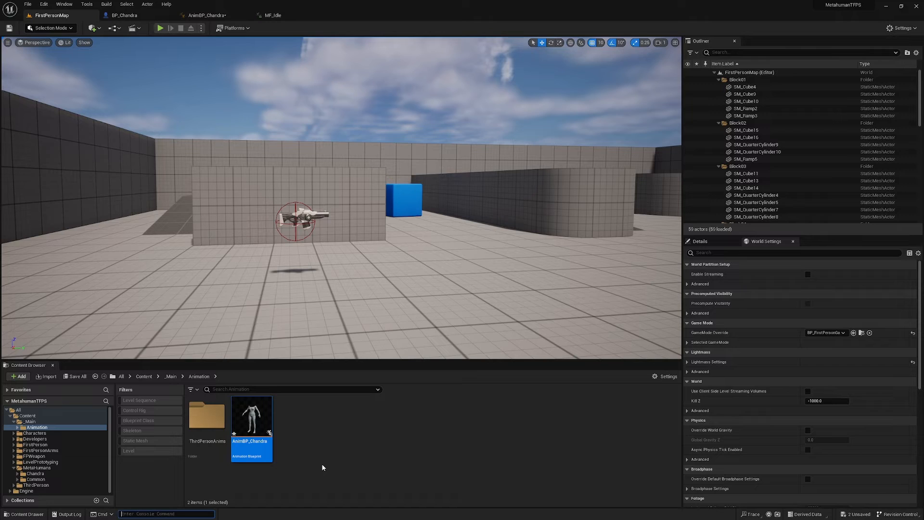
click(161, 28)
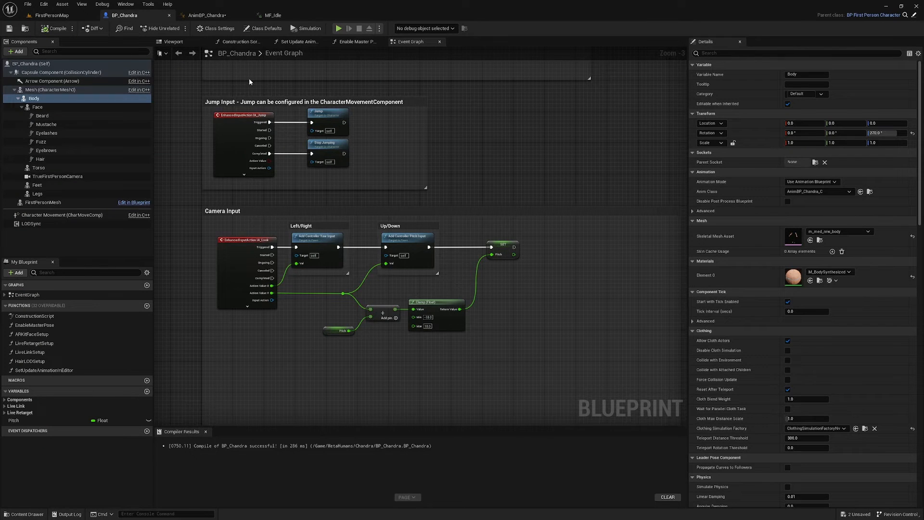
Step: Check the MetaHuman in BP_Chandra's Viewport via Mesh (CharacterMesh0), then browse to the first-person blueprints
click(172, 41)
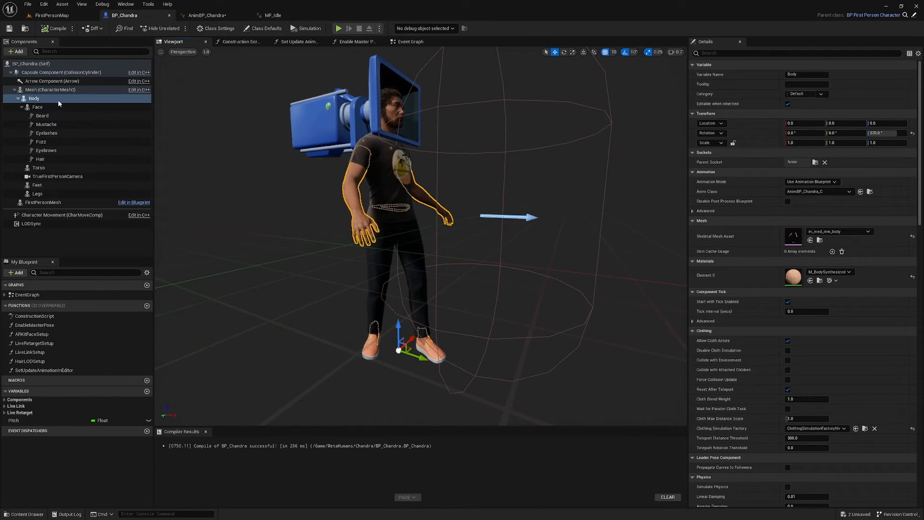
click(50, 90)
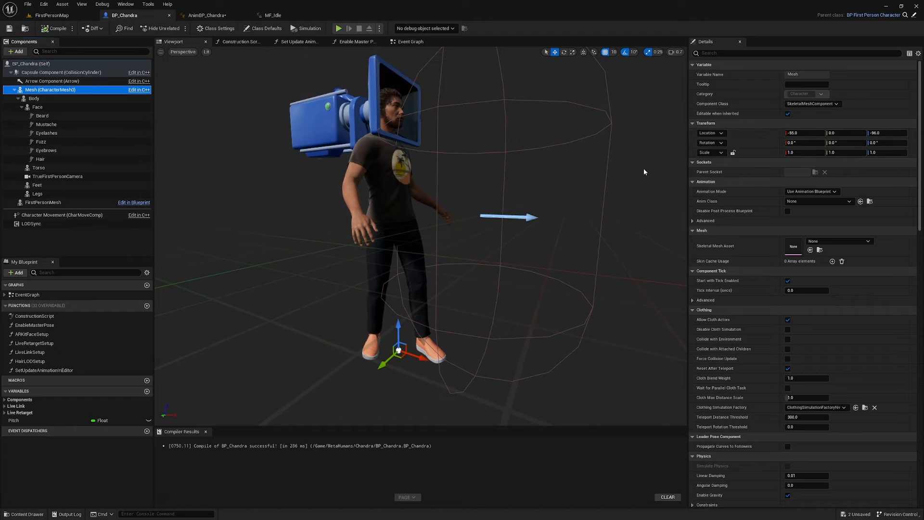
click(45, 15)
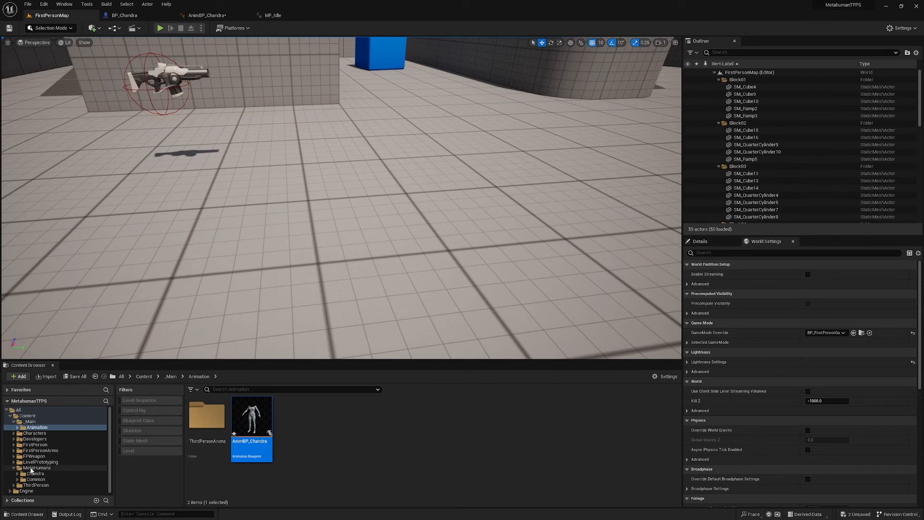
click(34, 445)
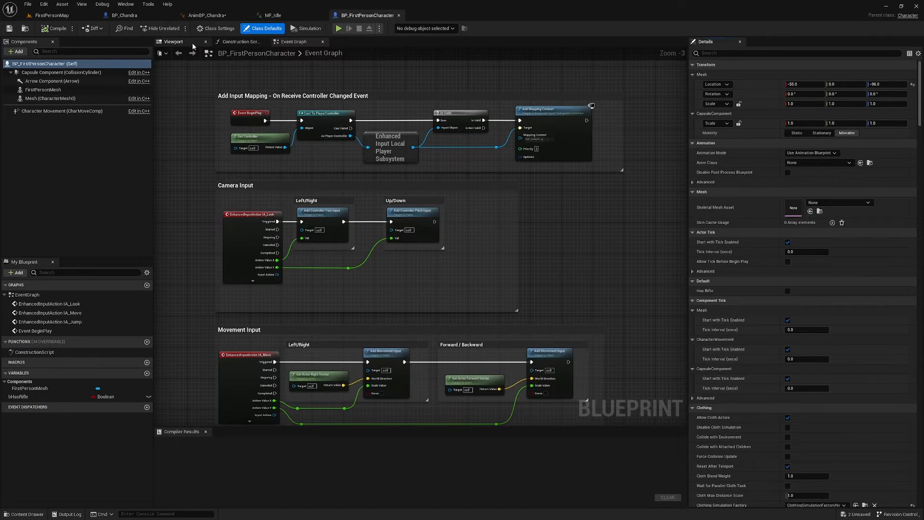
Step: Delete FirstPersonMesh from BP_FirstPersonCharacter, zero the Mesh Location X, and head back to playtest
click(172, 41)
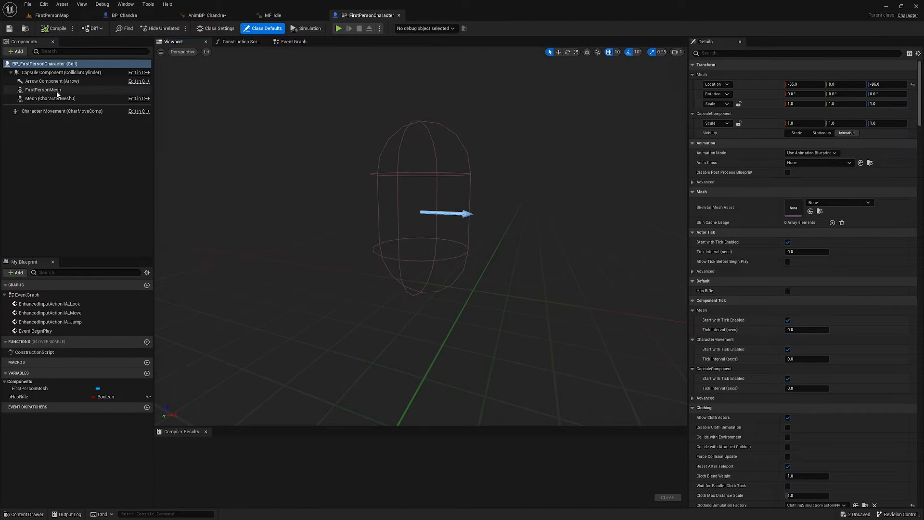
click(49, 98)
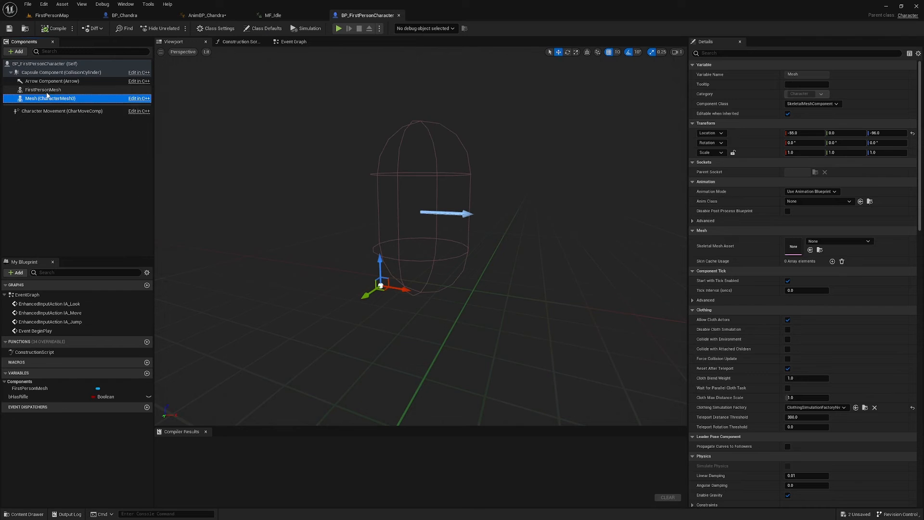
click(43, 88)
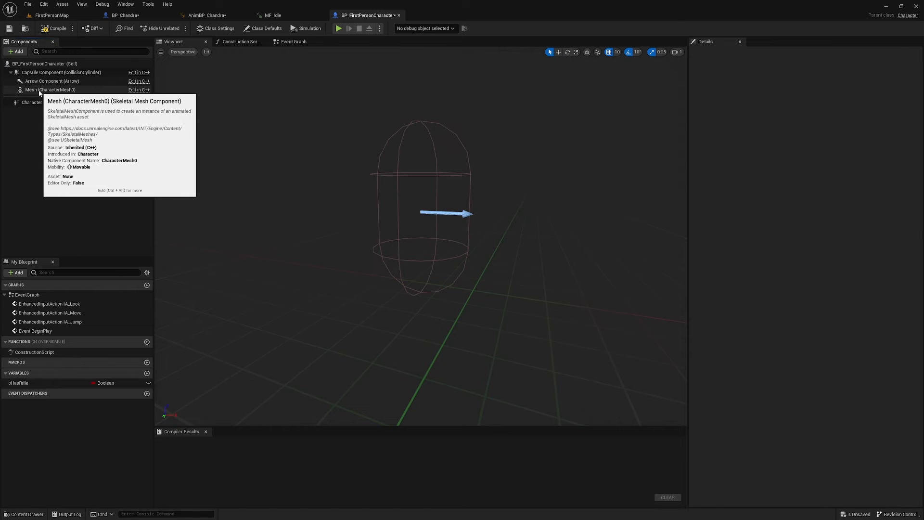
click(50, 89)
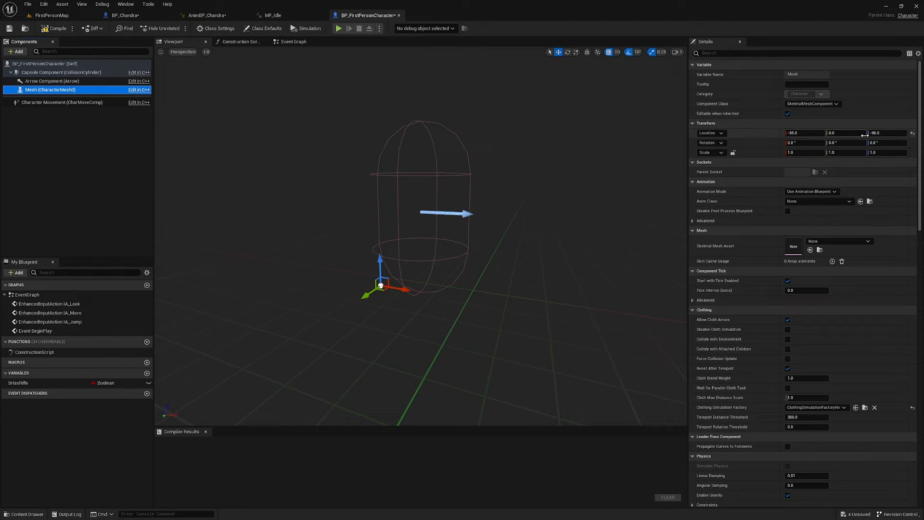
click(912, 133)
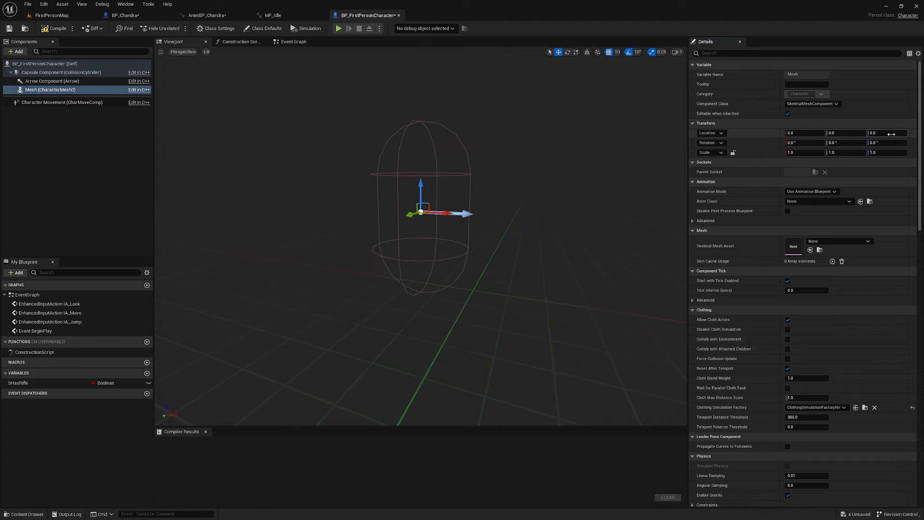
mouse_move(421, 290)
text(-96)
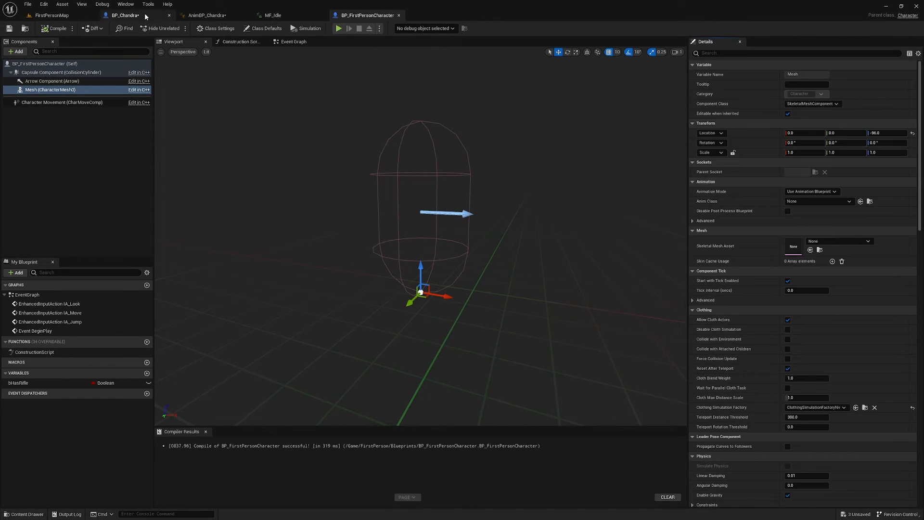
click(124, 15)
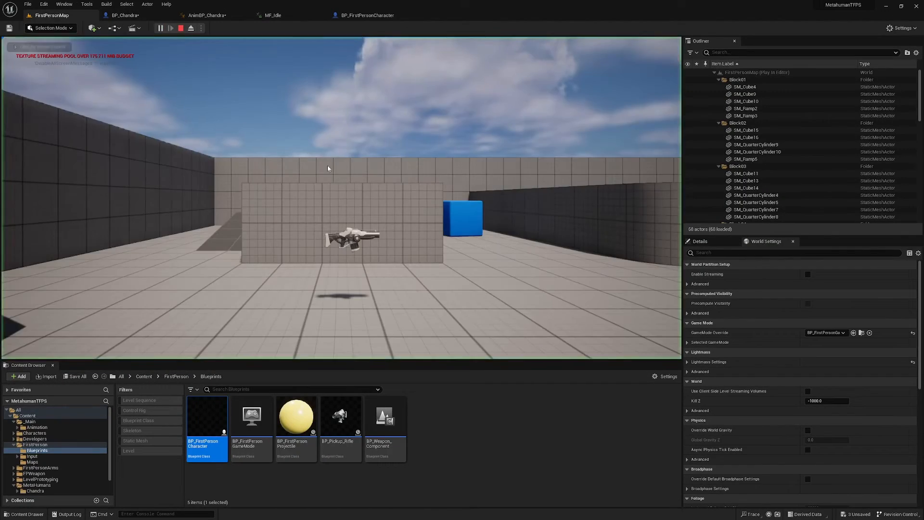
Step: Take control in Play-in-Editor and look down to see the MetaHuman bend at the spine
click(170, 27)
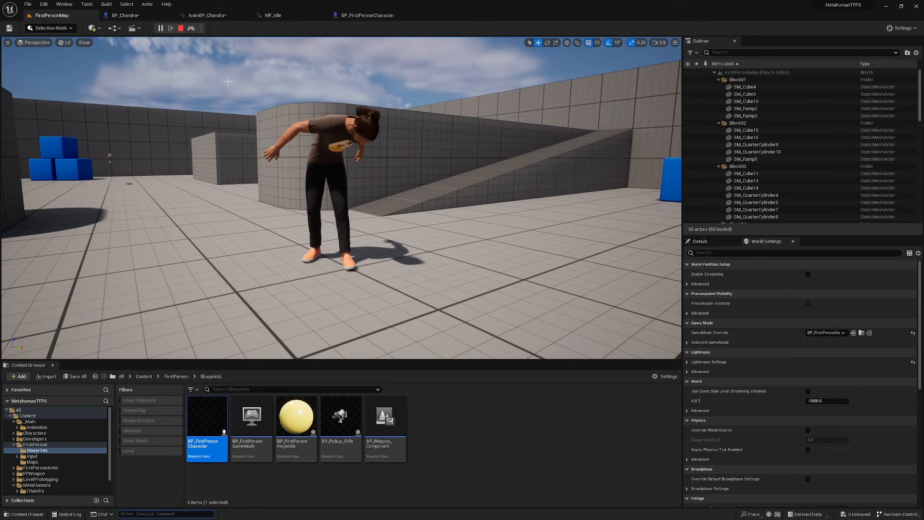
mouse_move(279, 105)
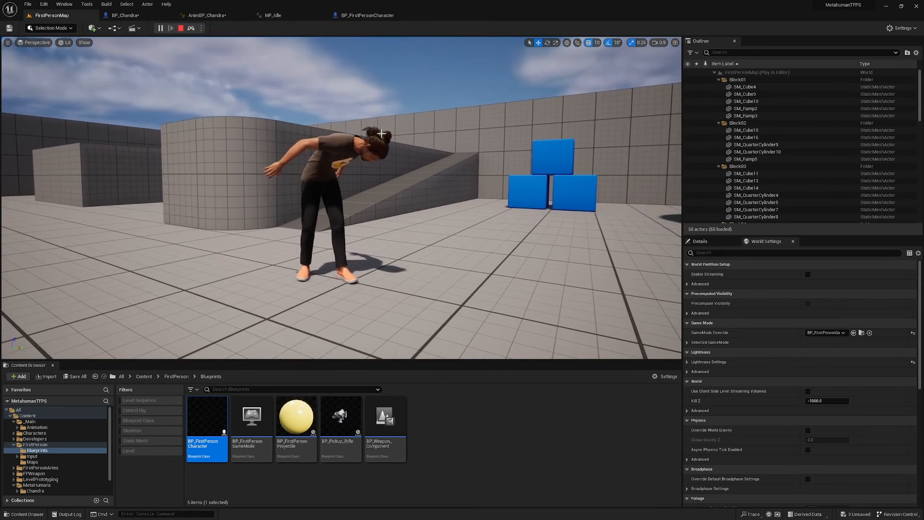
click(160, 28)
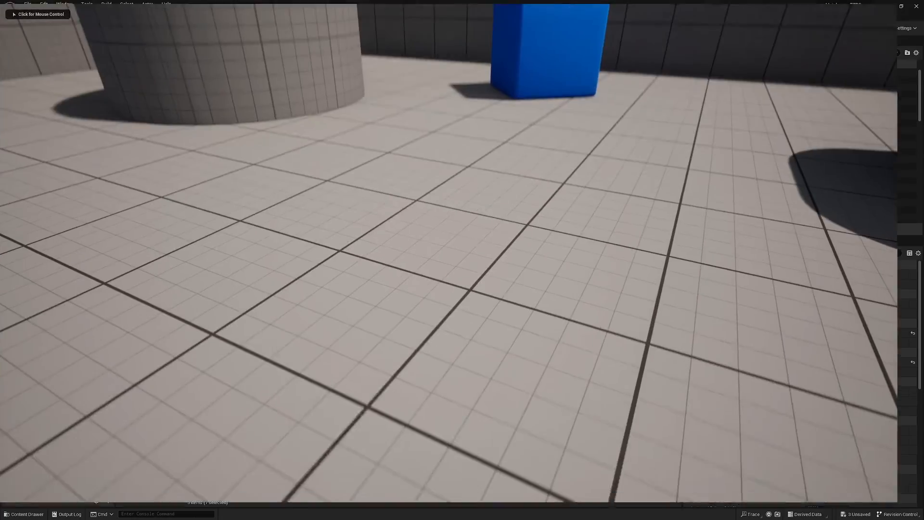